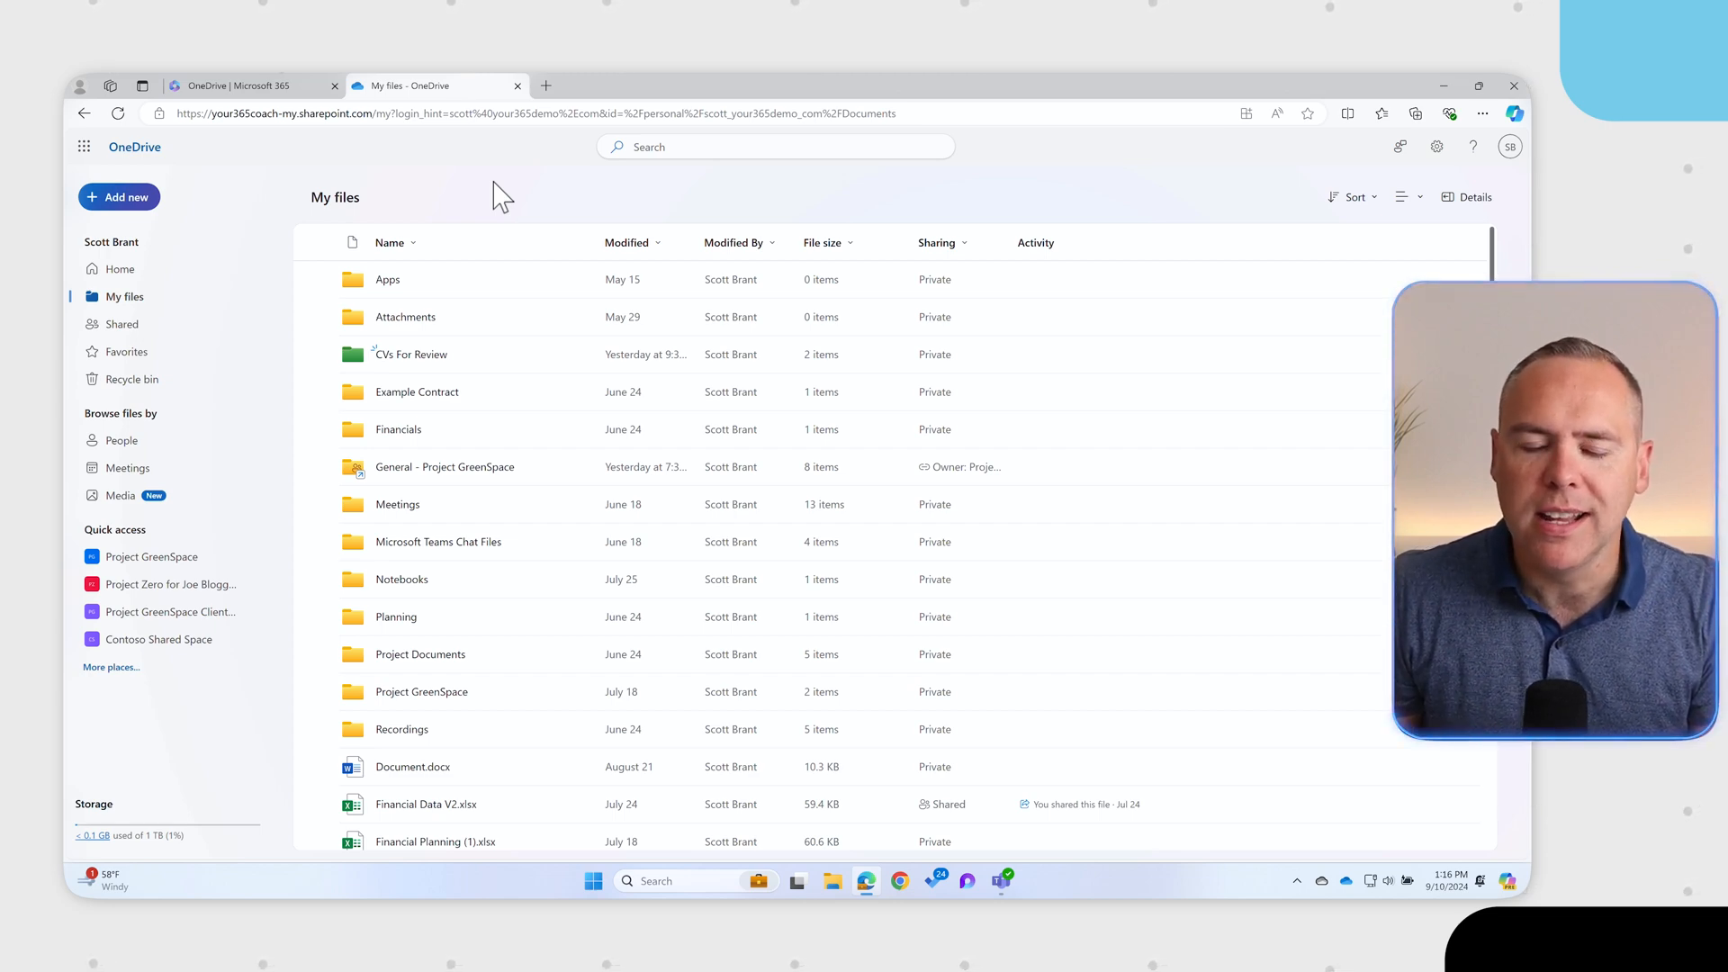
- Open the CVs For Review folder and preview John Smith CV's Copilot actions
left_click(410, 354)
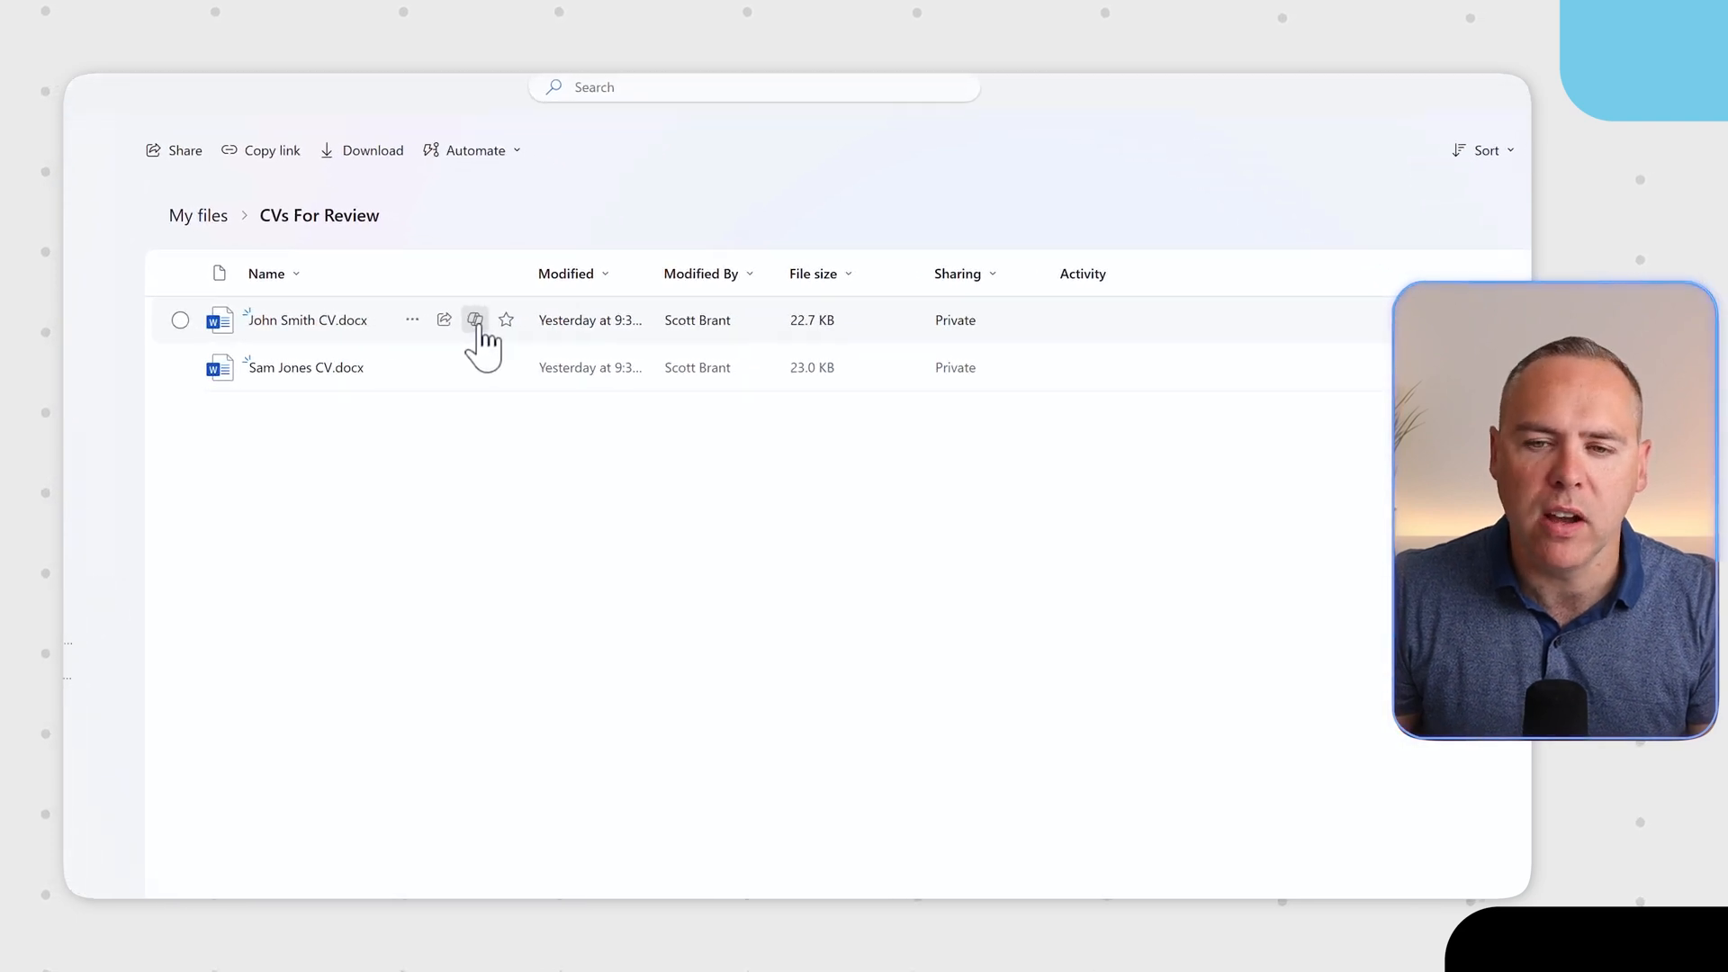
left_click(475, 319)
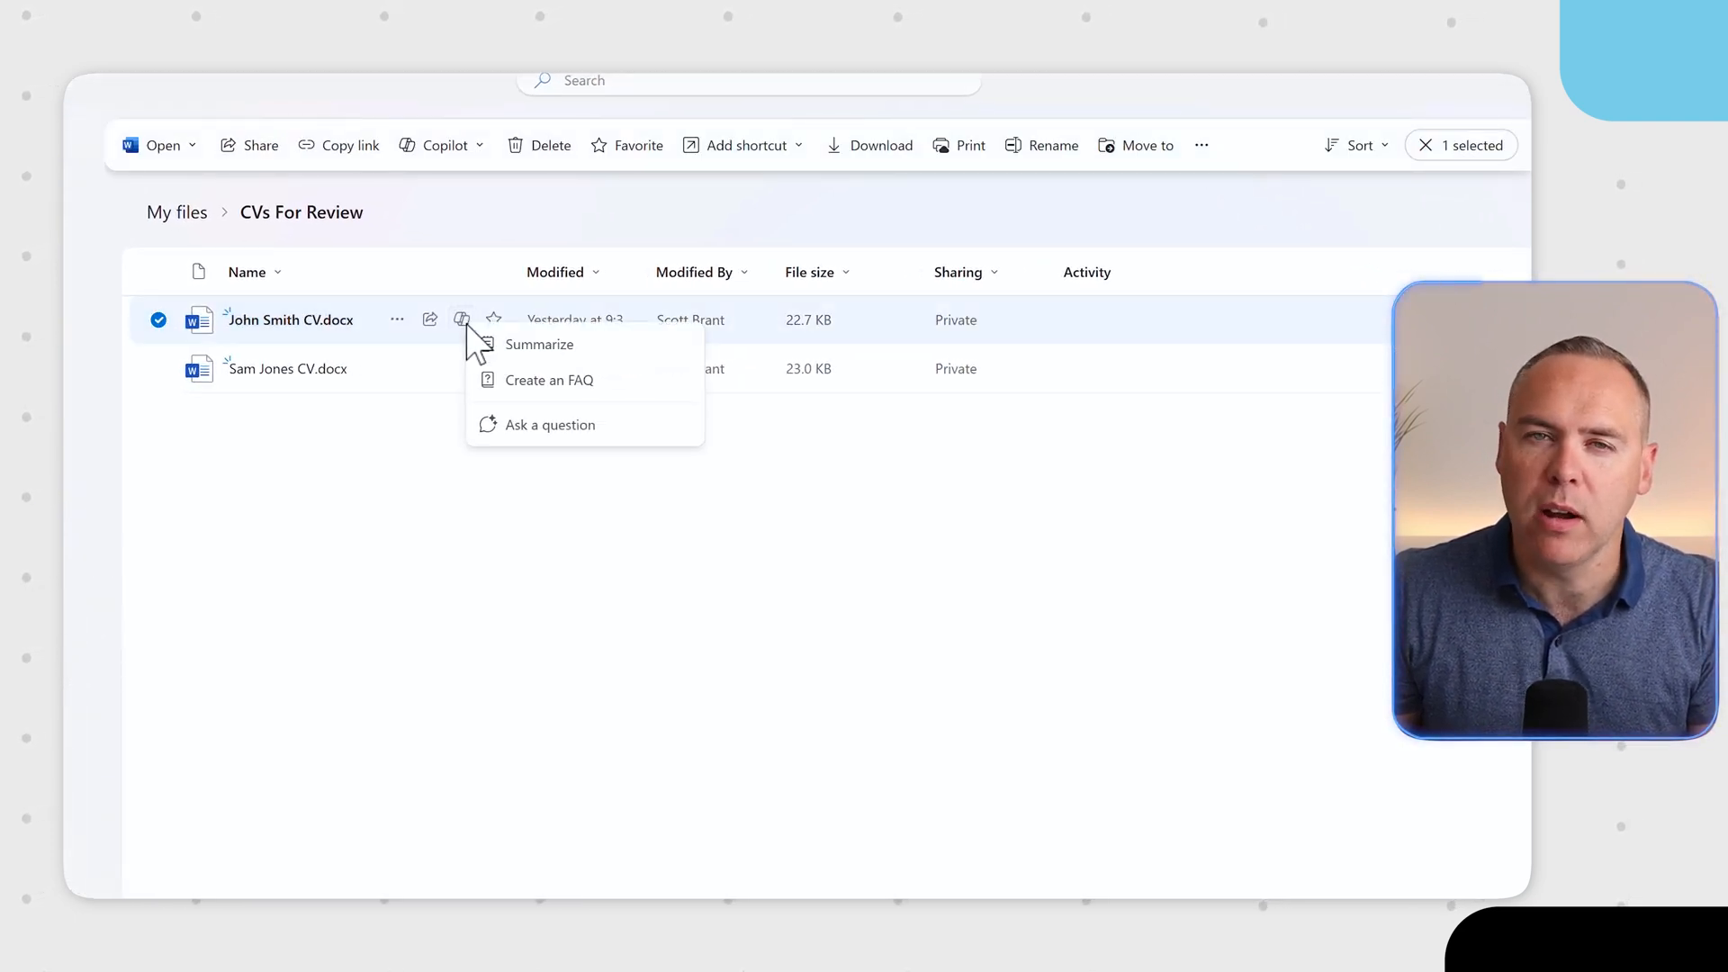
left_click(353, 423)
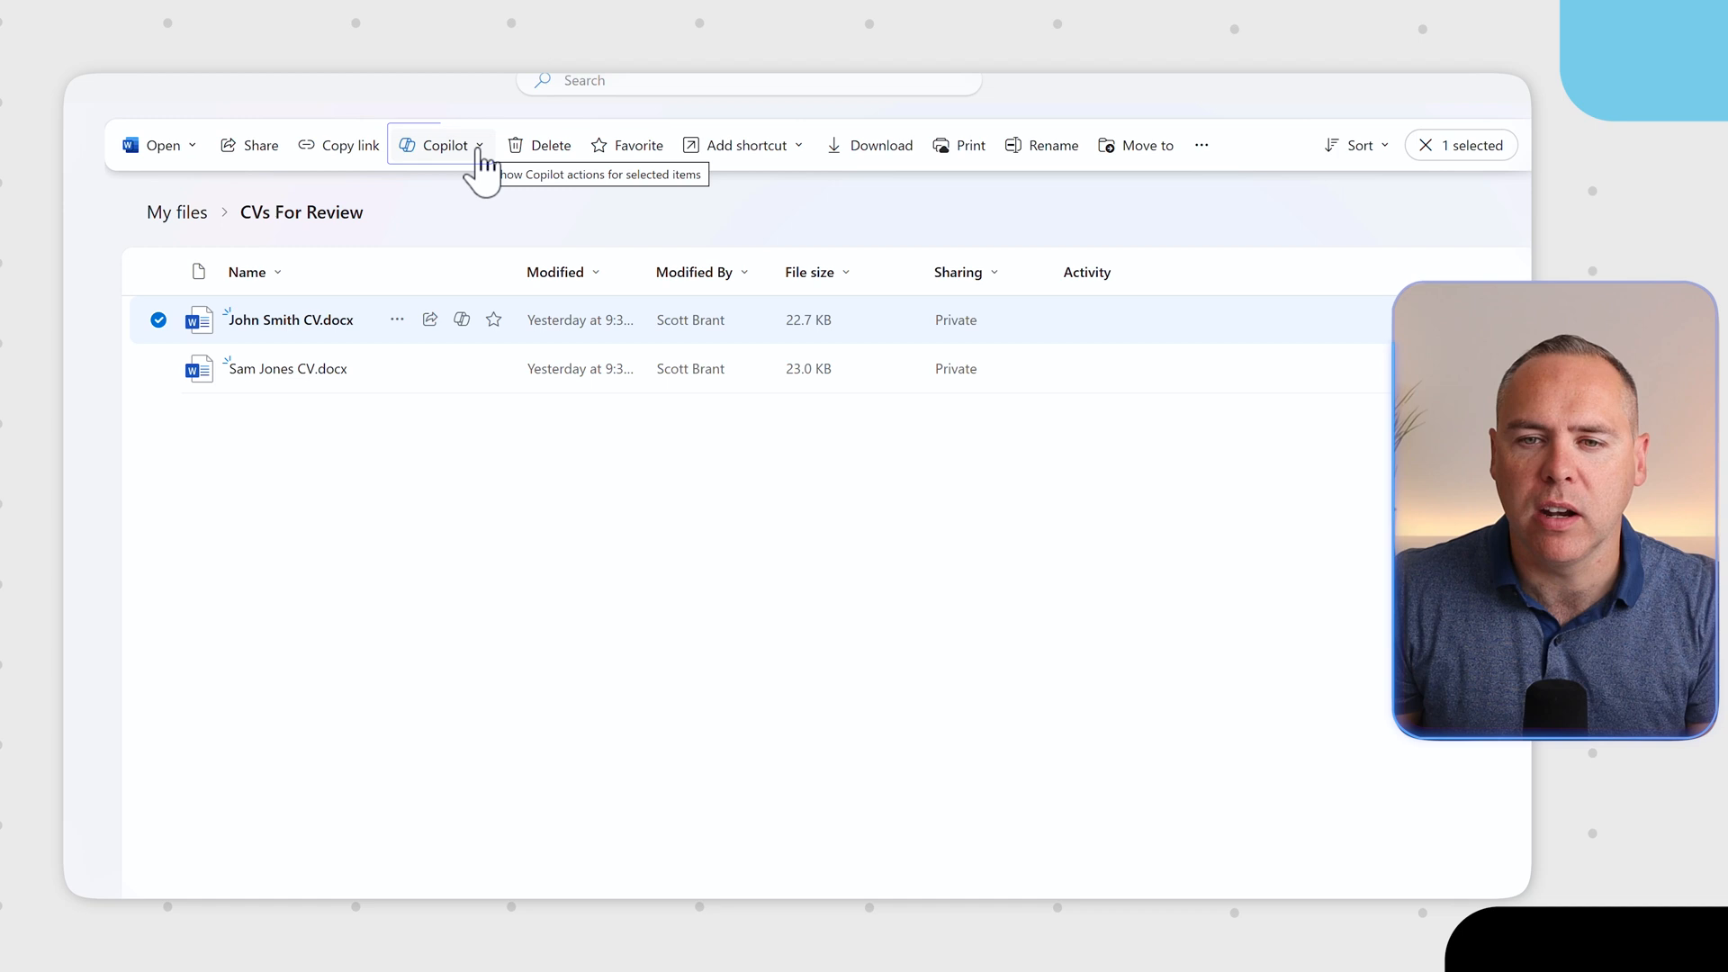
left_click(441, 144)
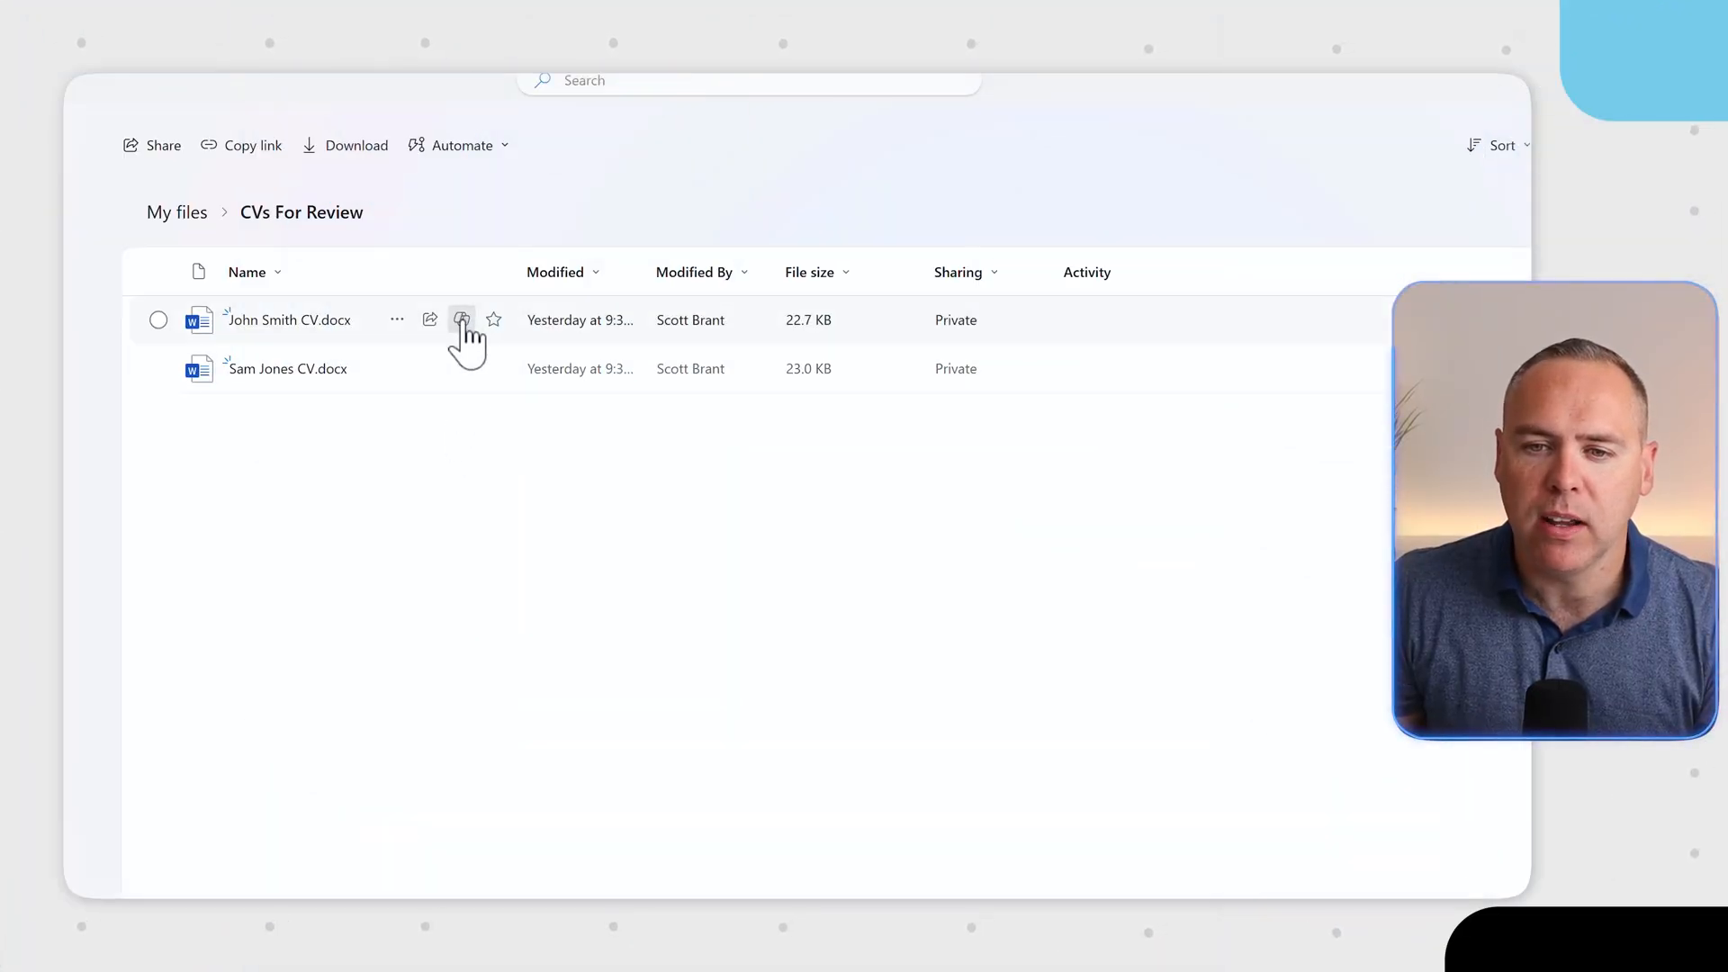
- Summarize John Smith CV.docx with Copilot and scroll through the summary
left_click(461, 320)
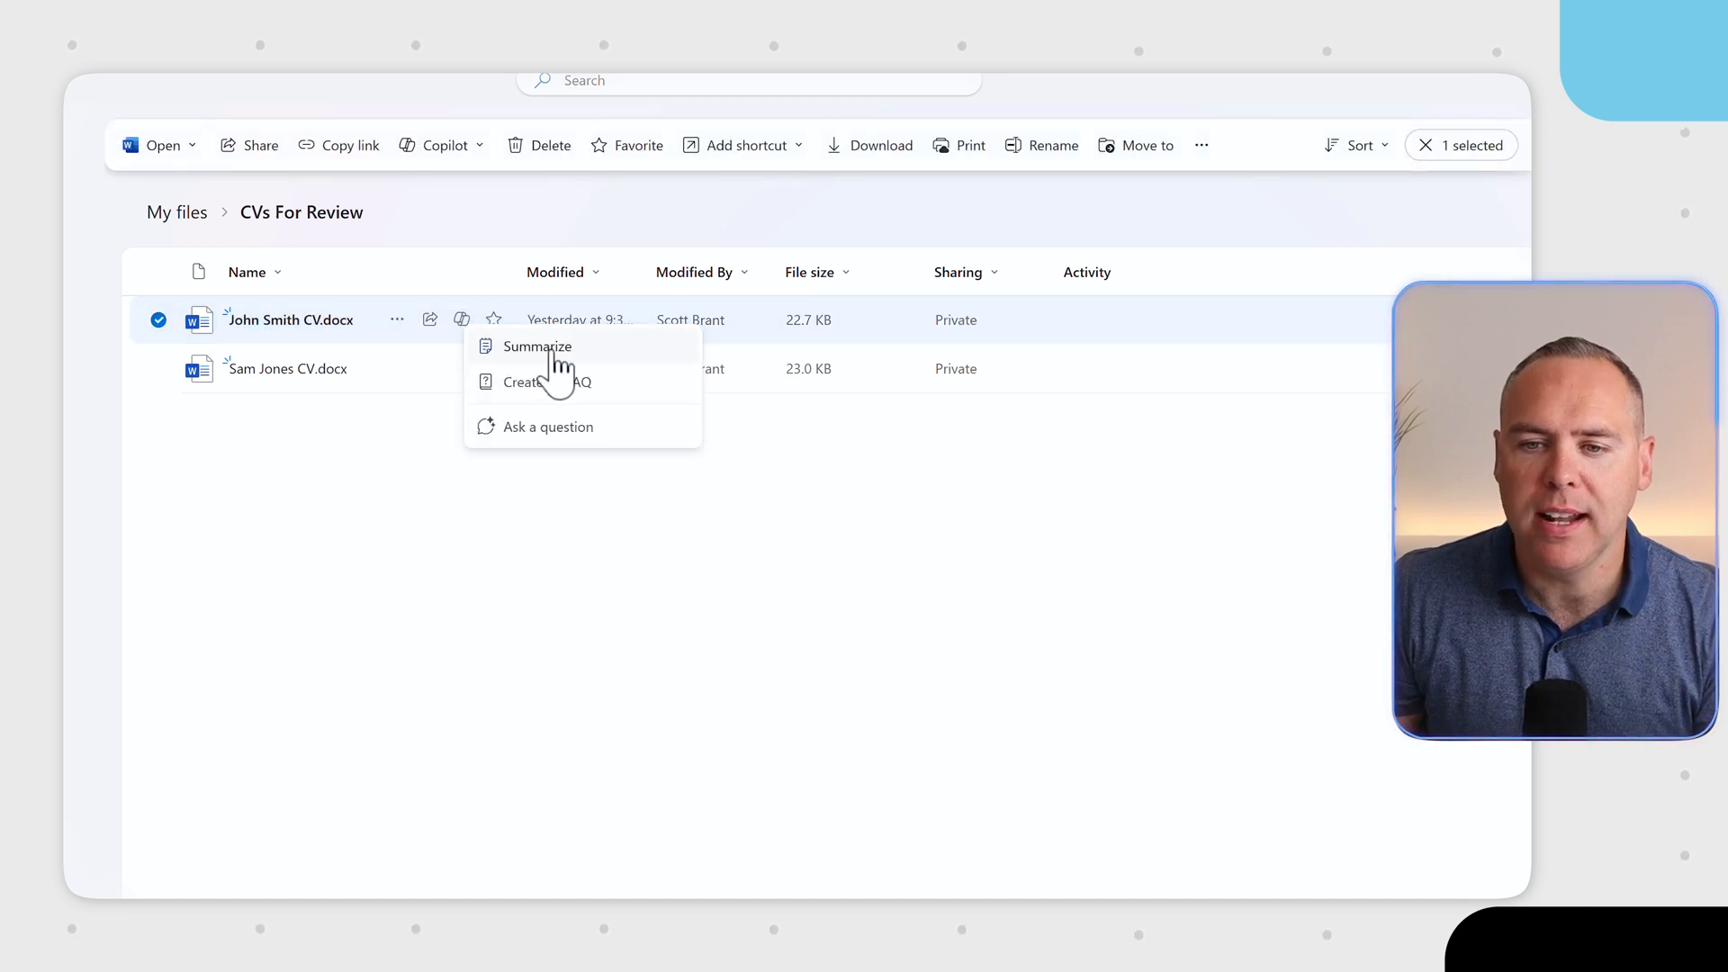
left_click(536, 346)
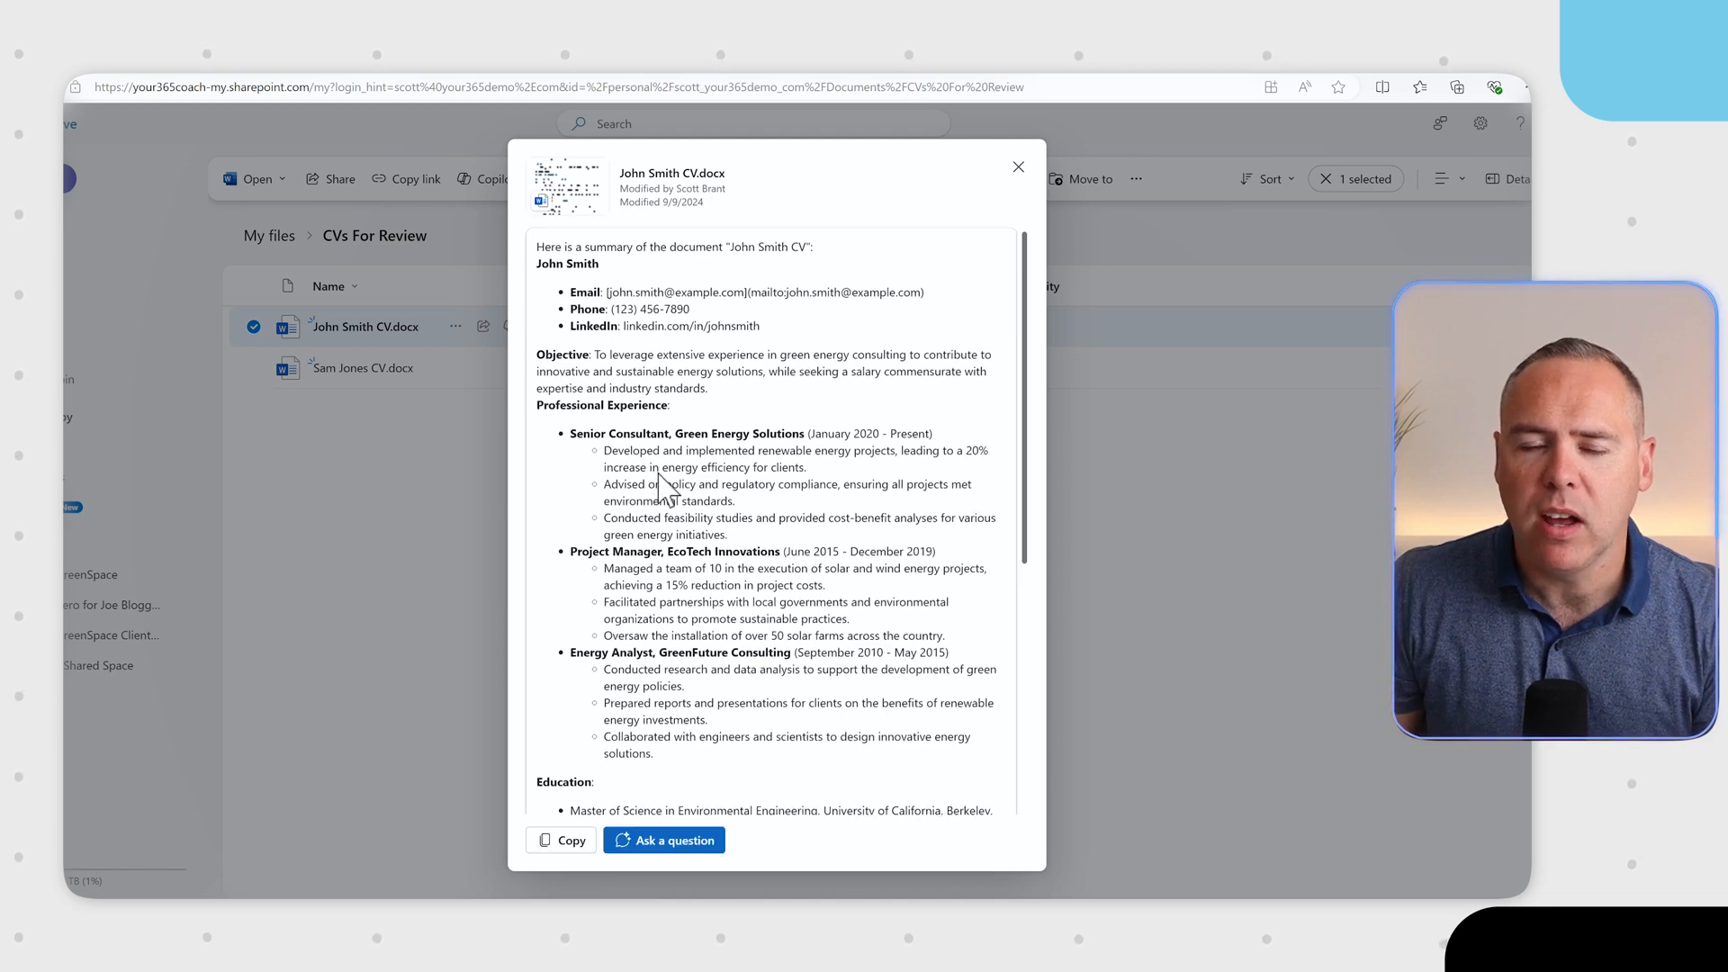
scroll("down", 3)
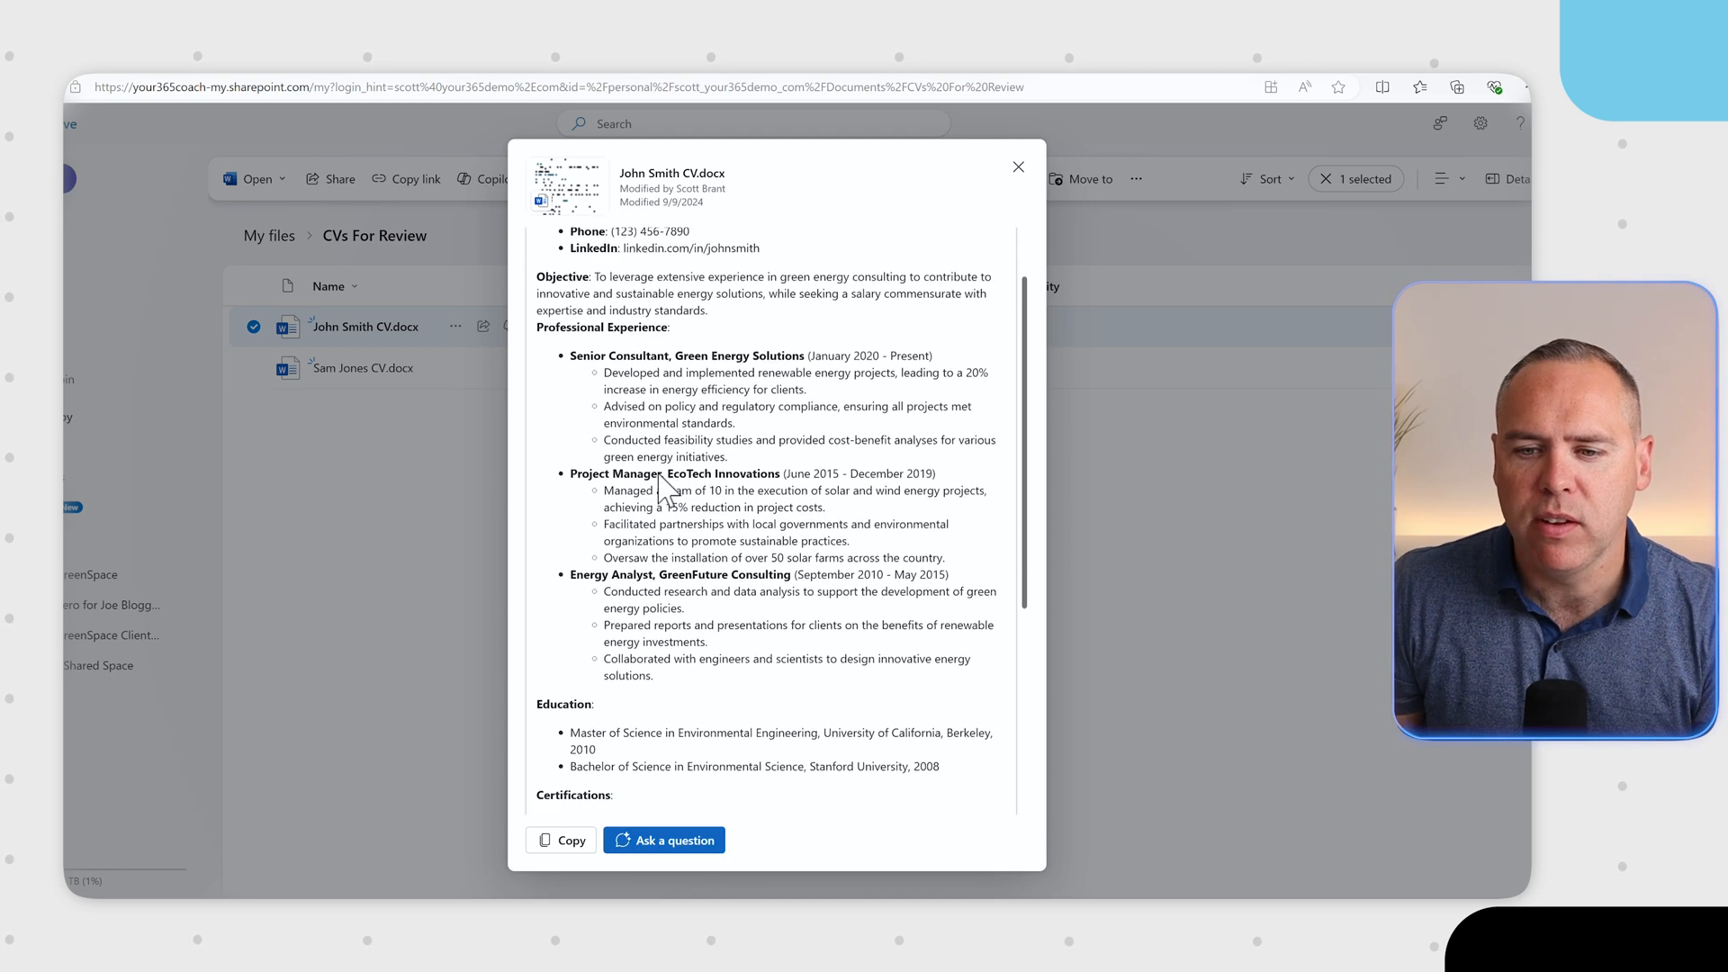
scroll("down", 3)
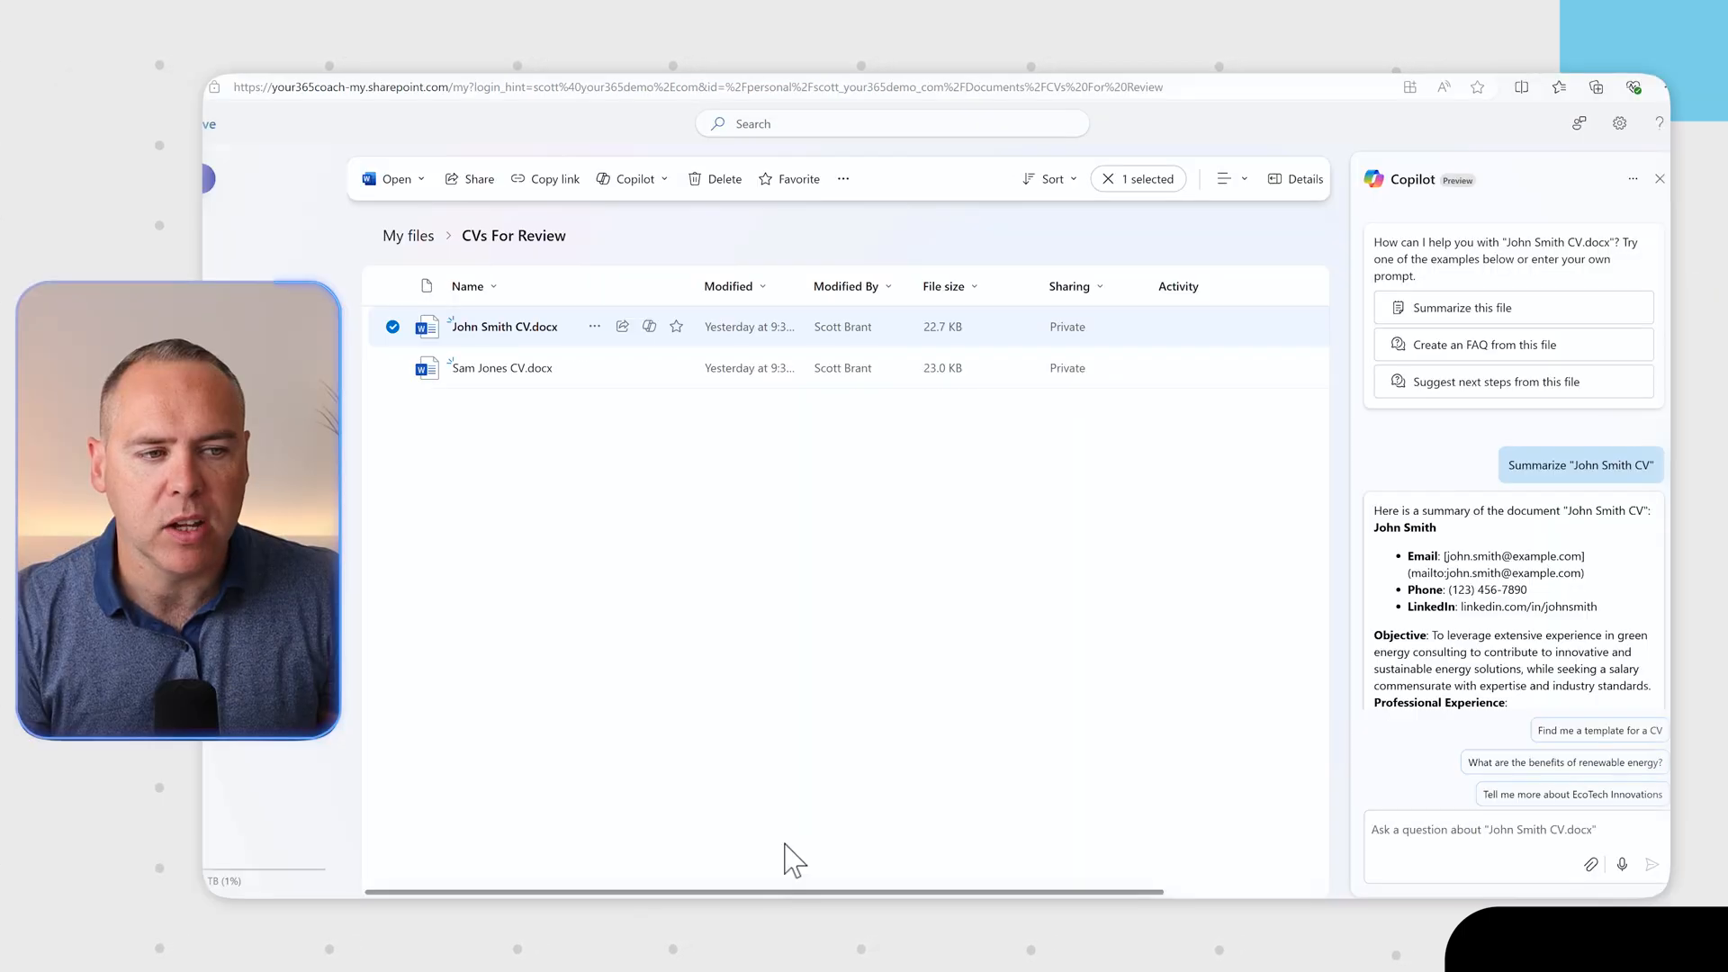
mouse_move(1151, 681)
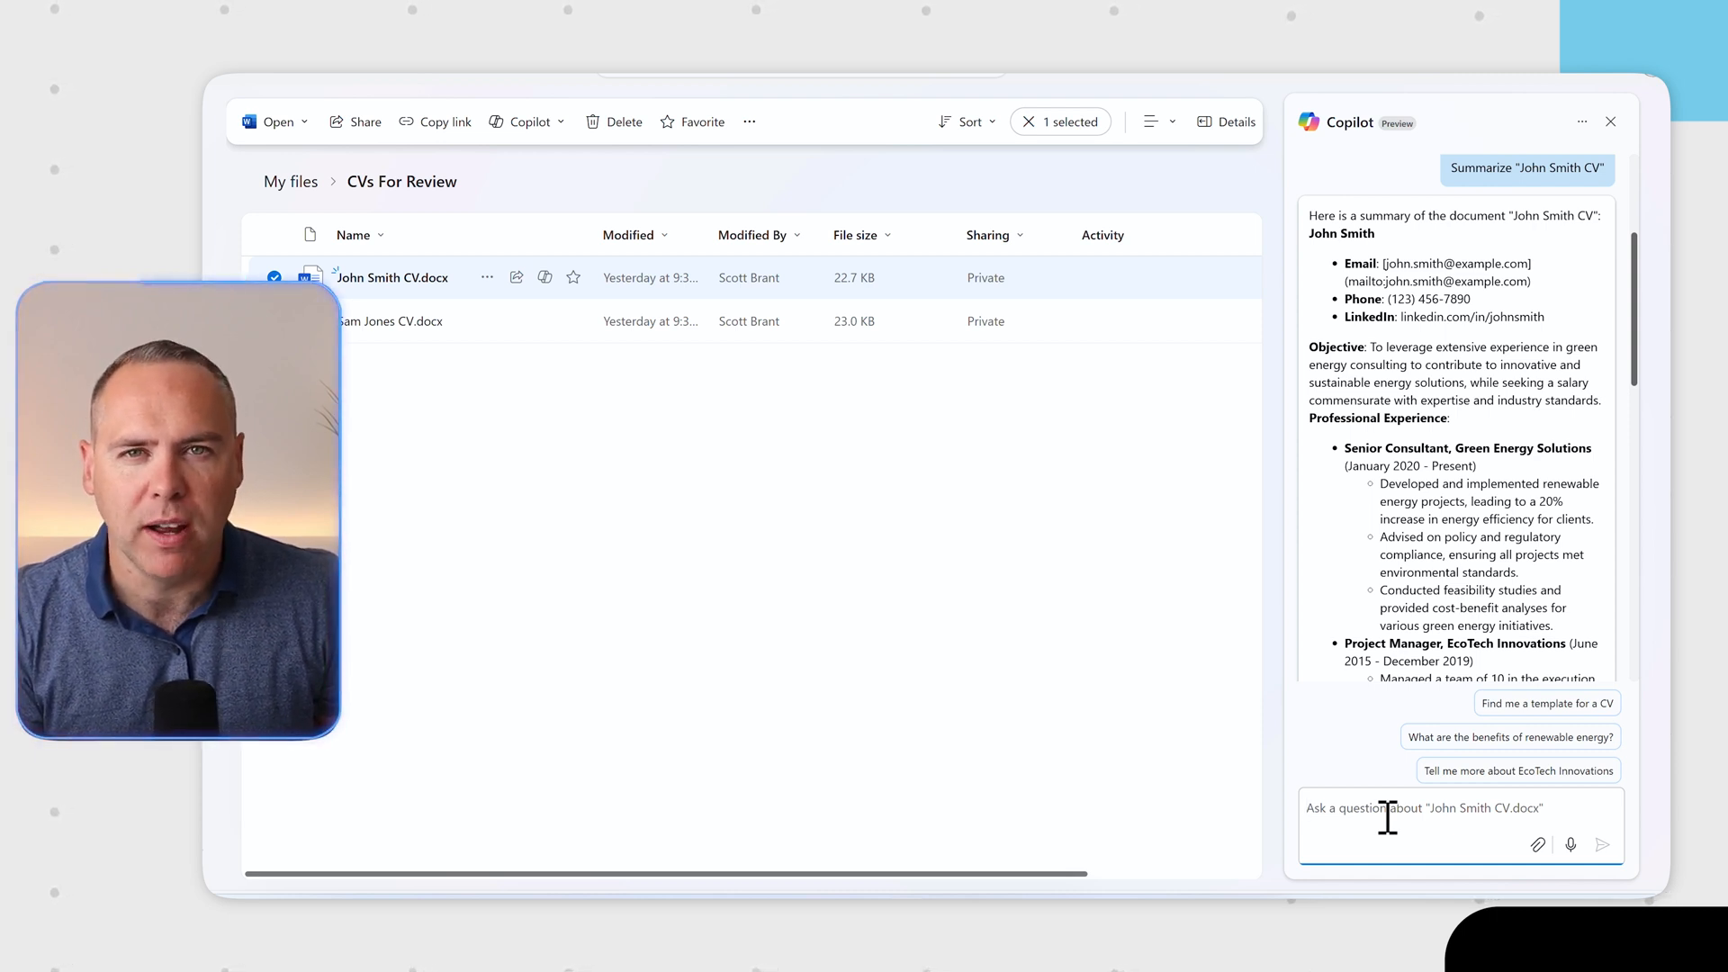
- Place the cursor in Copilot's Ask a question box for John Smith CV
left_click(1517, 771)
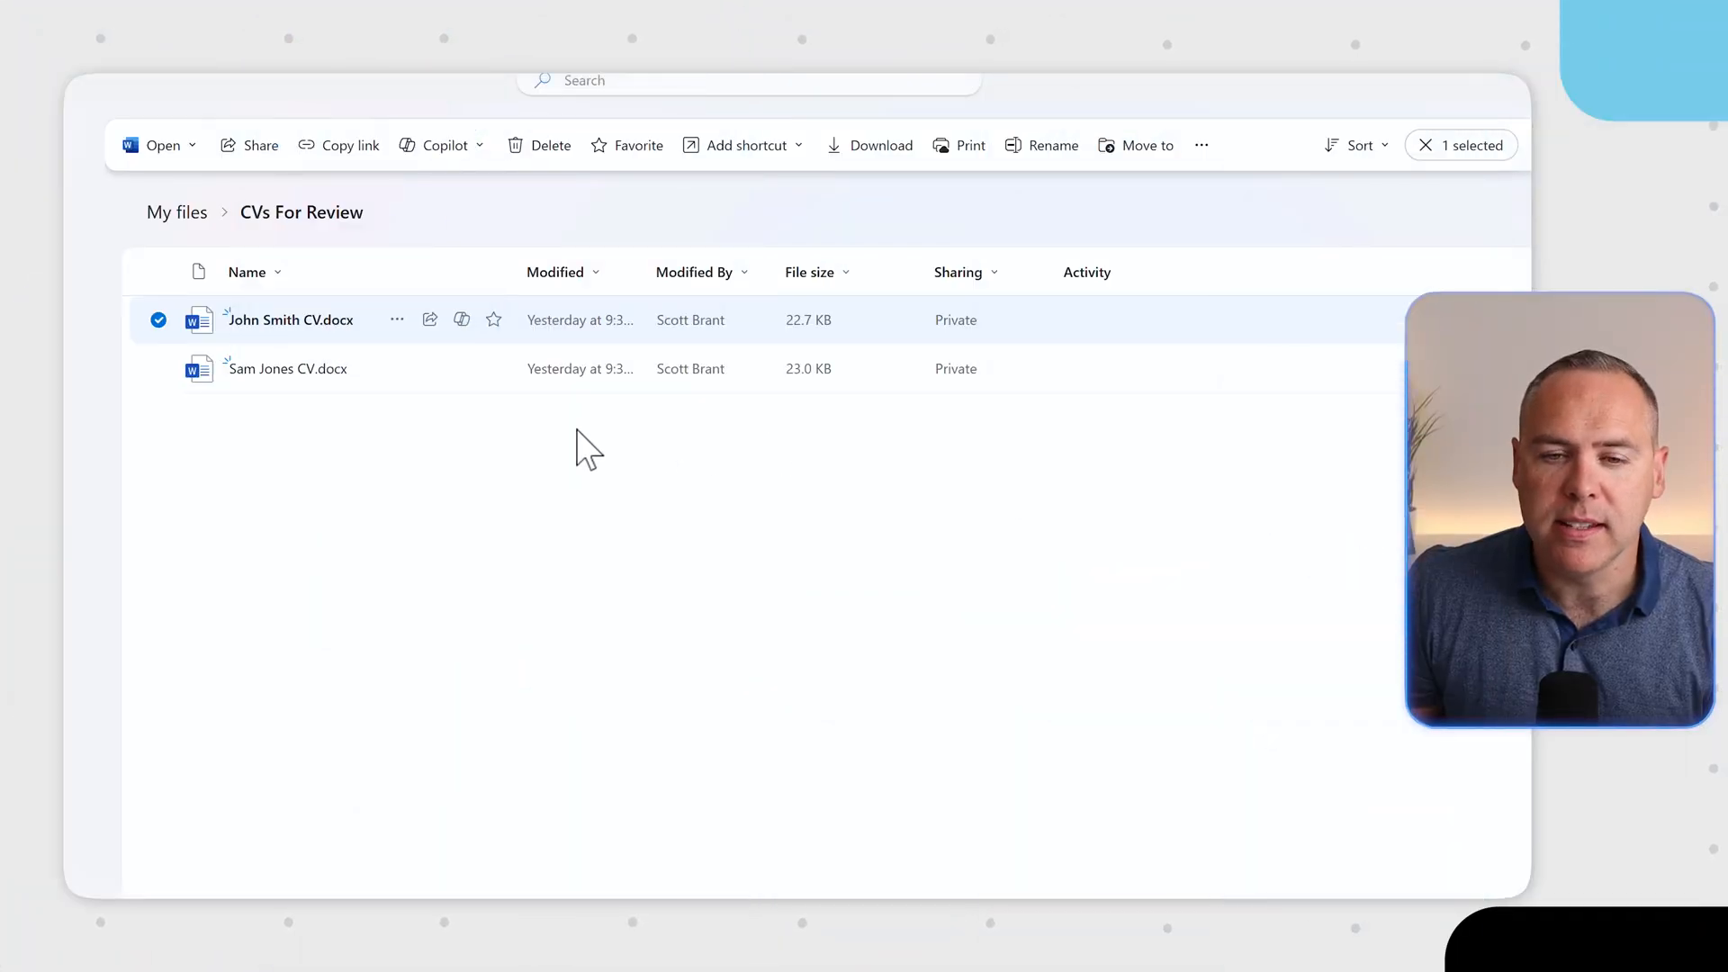
left_click(157, 368)
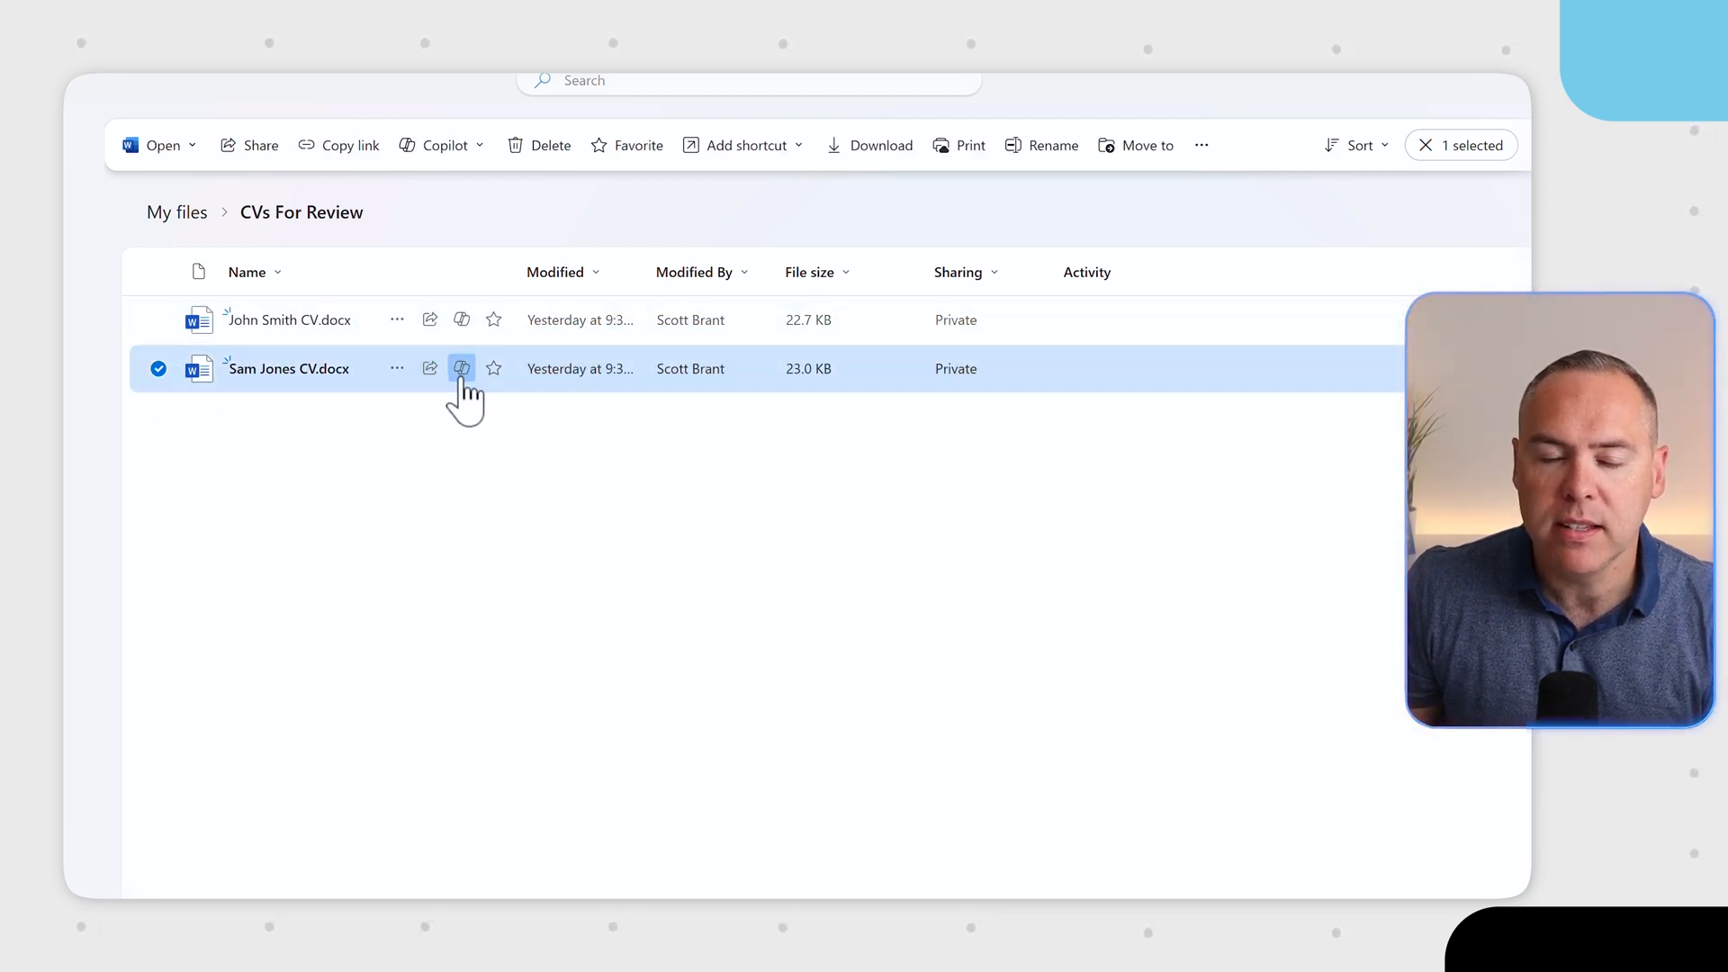
left_click(460, 367)
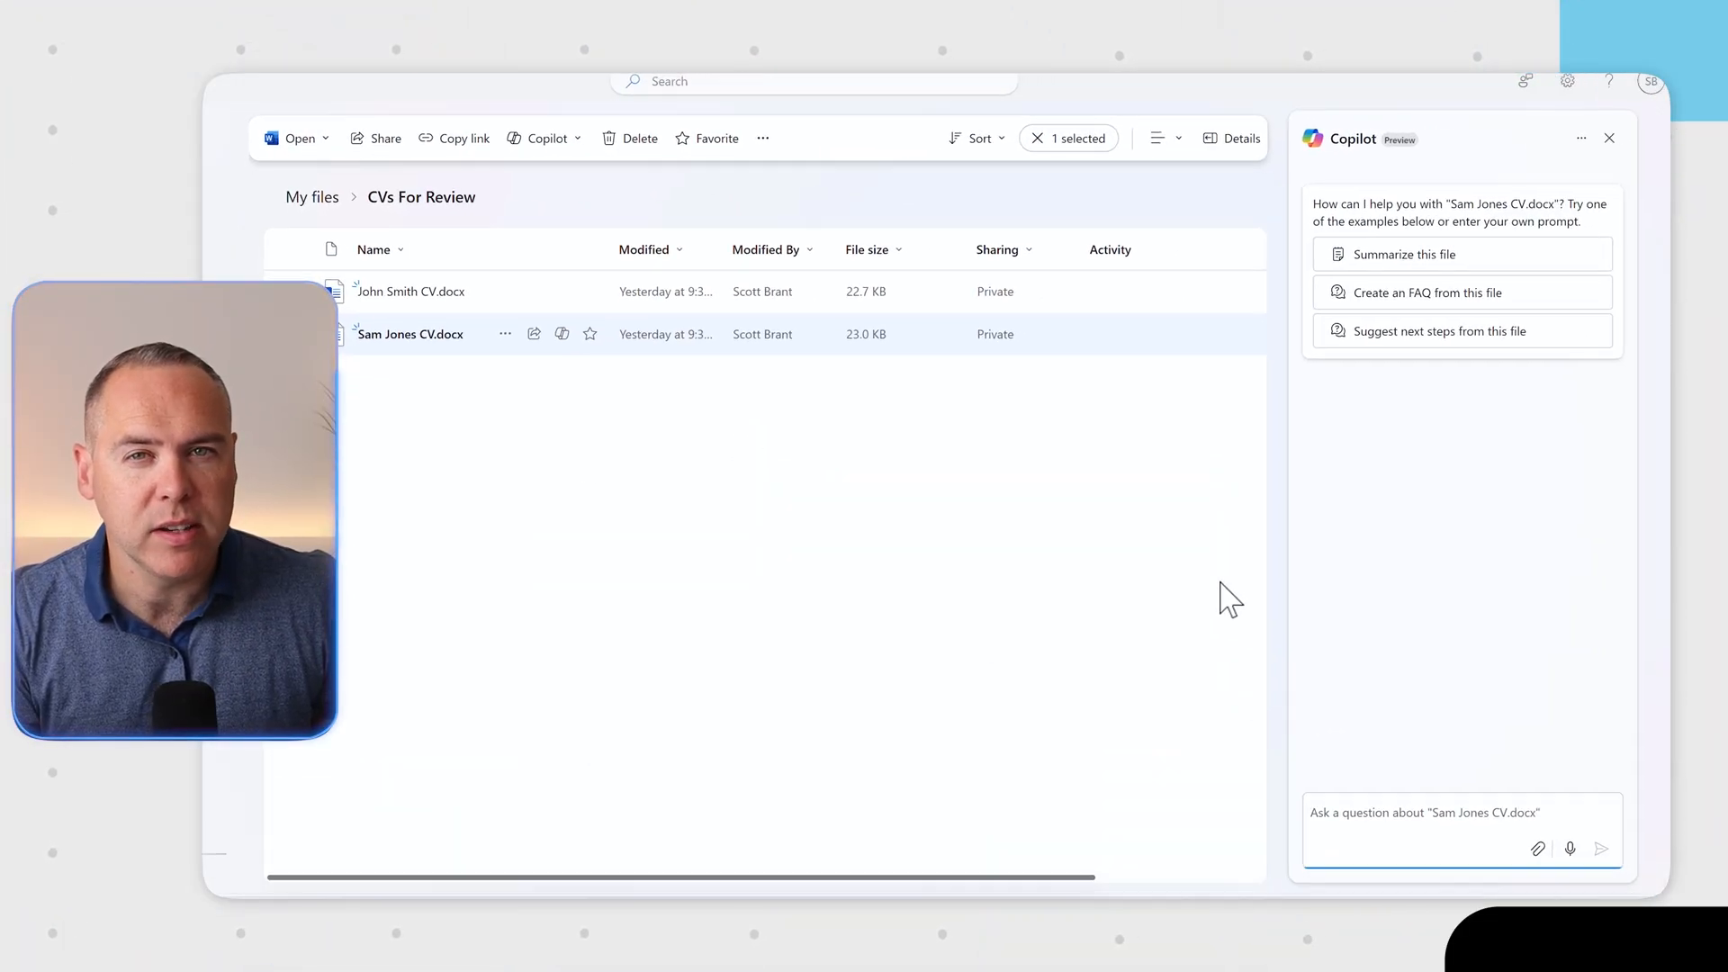
mouse_move(1422, 766)
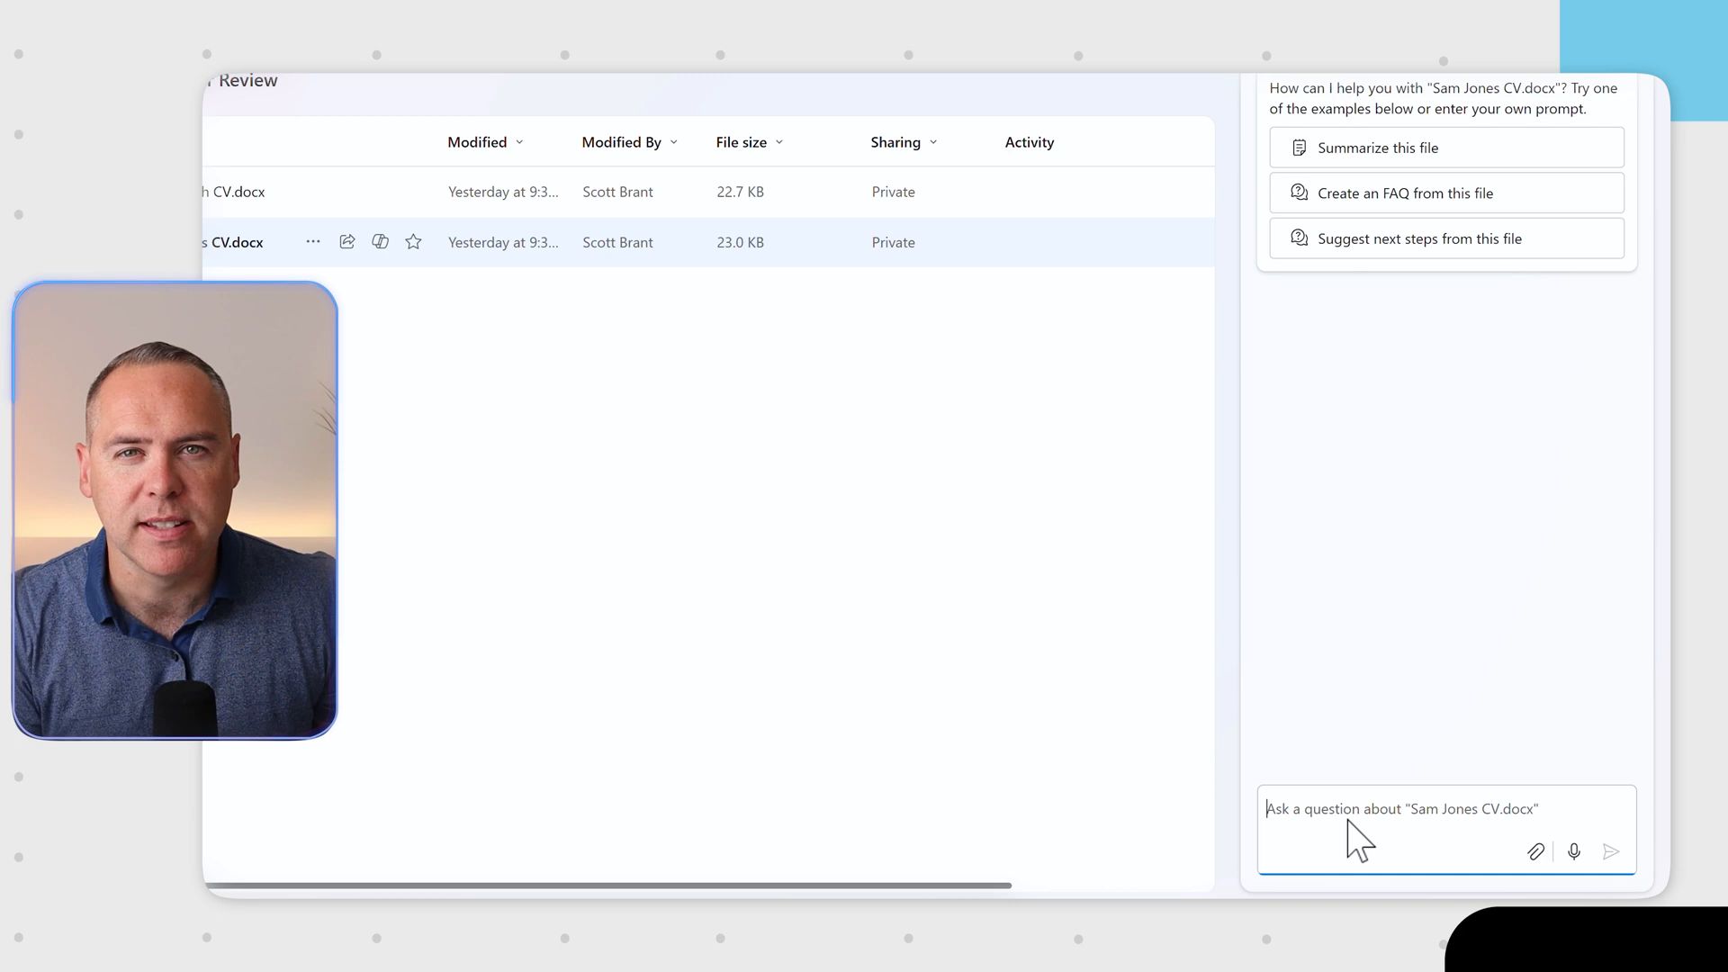
type("What's the Salary Expectations for Sam?")
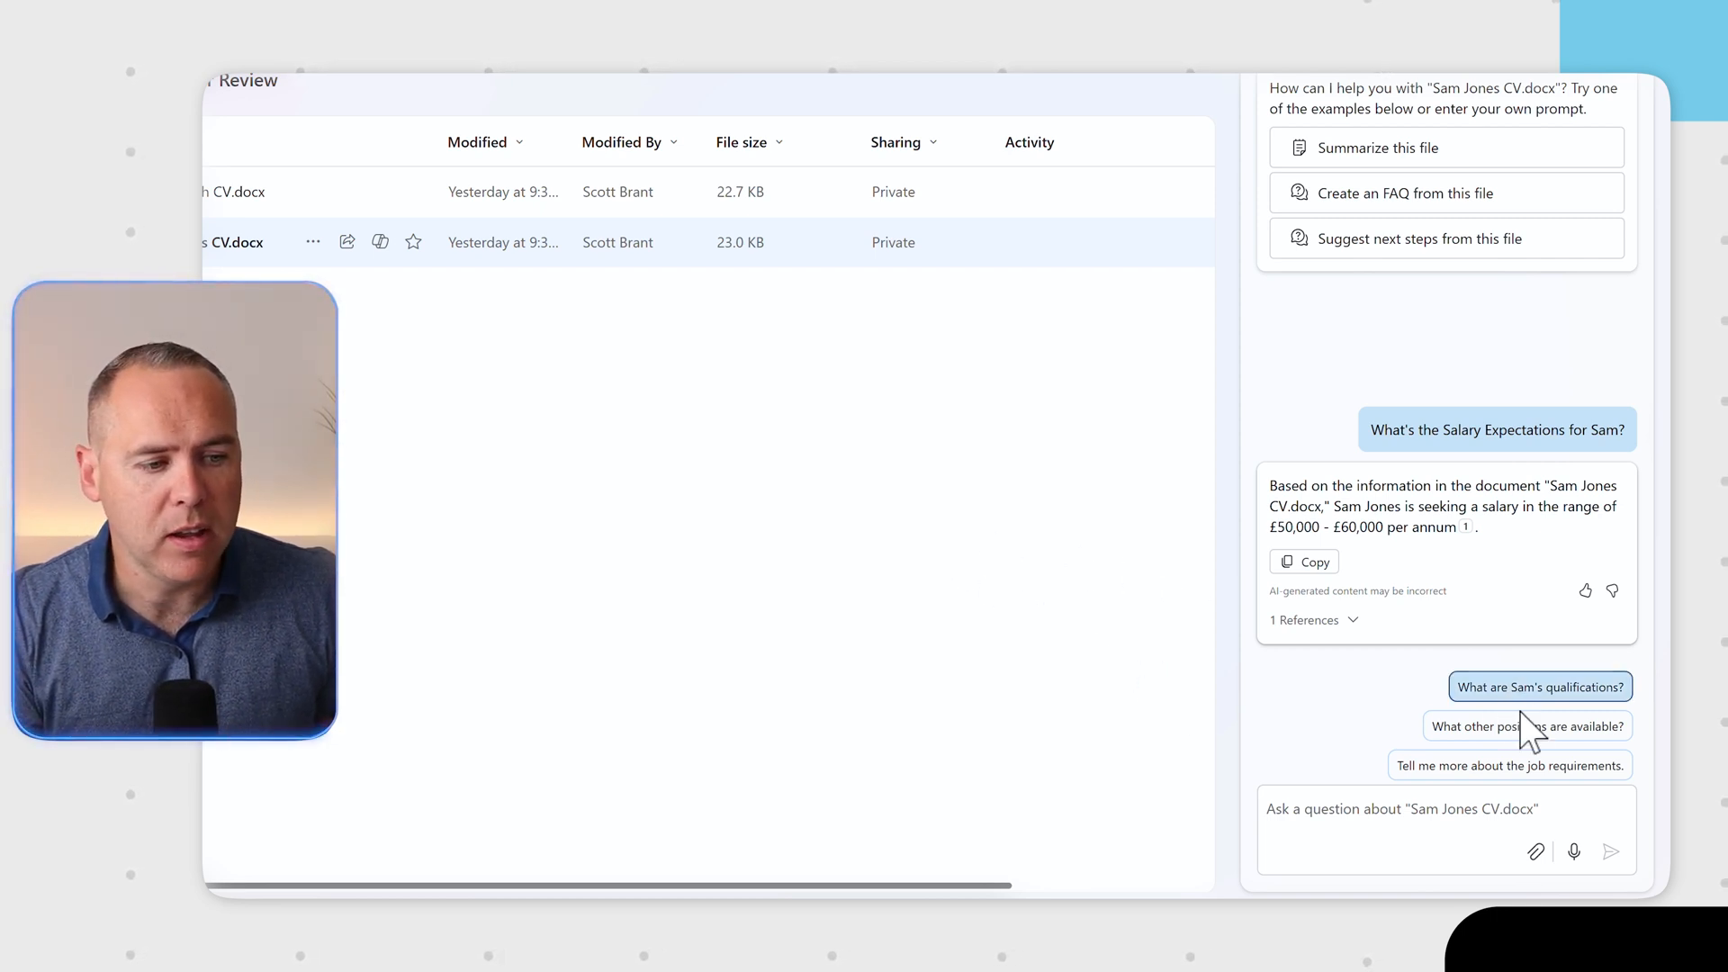
left_click(1539, 685)
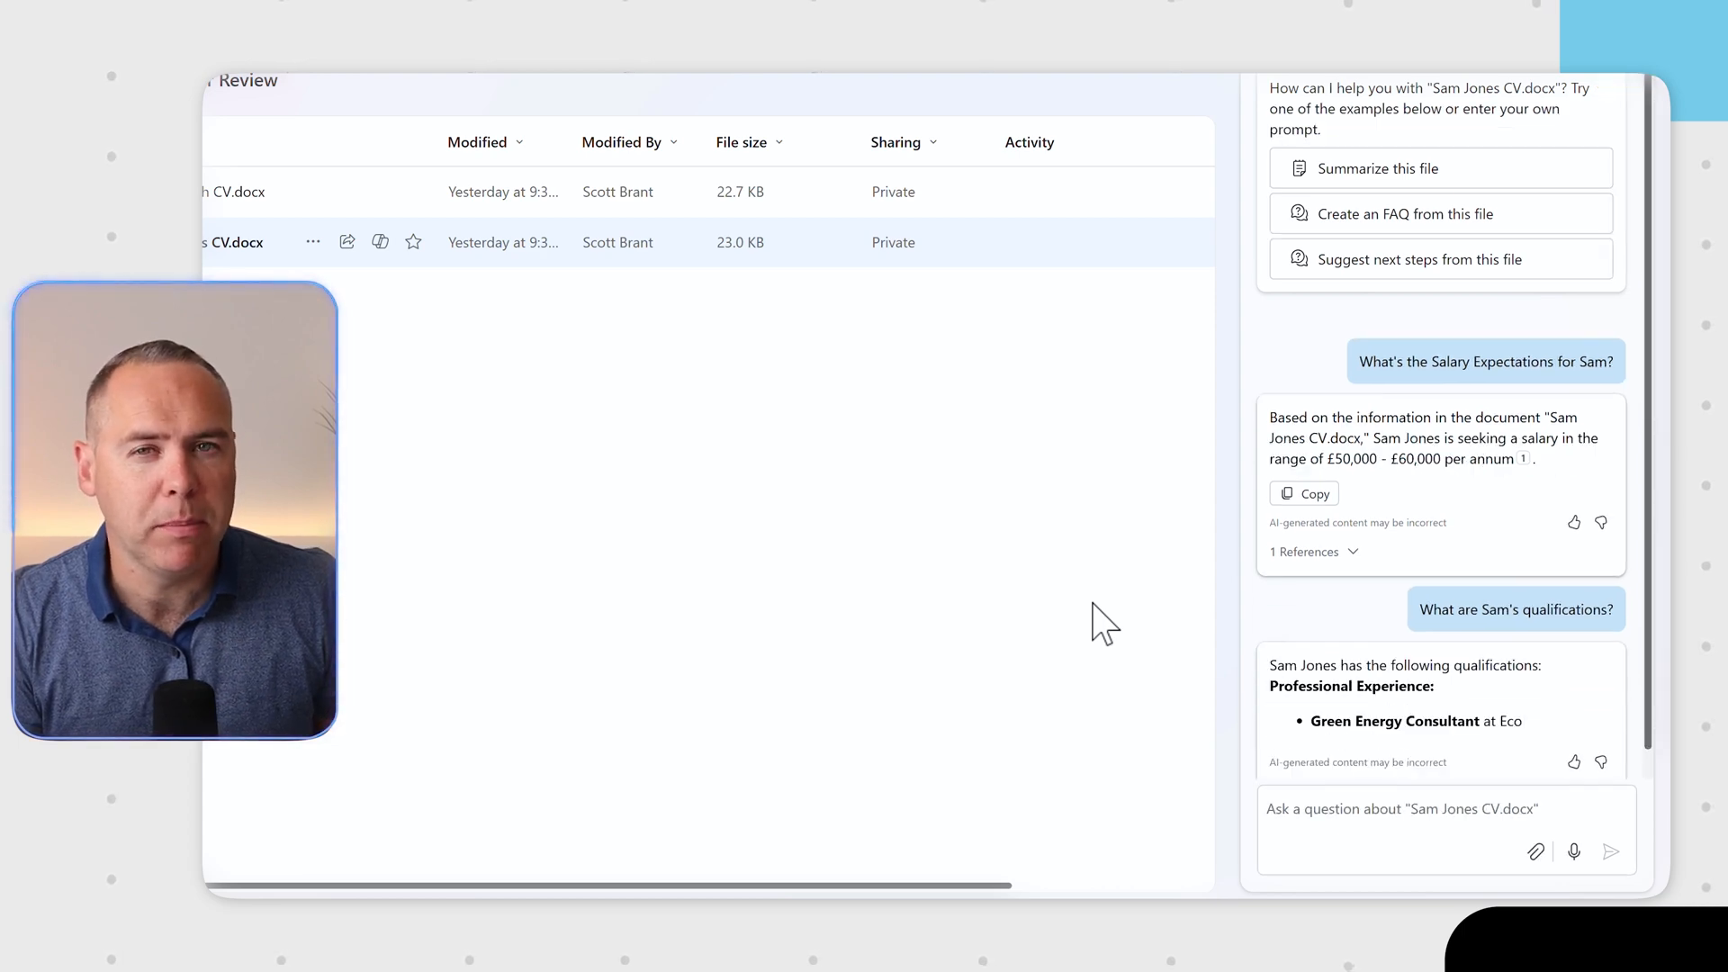
scroll("down", 3)
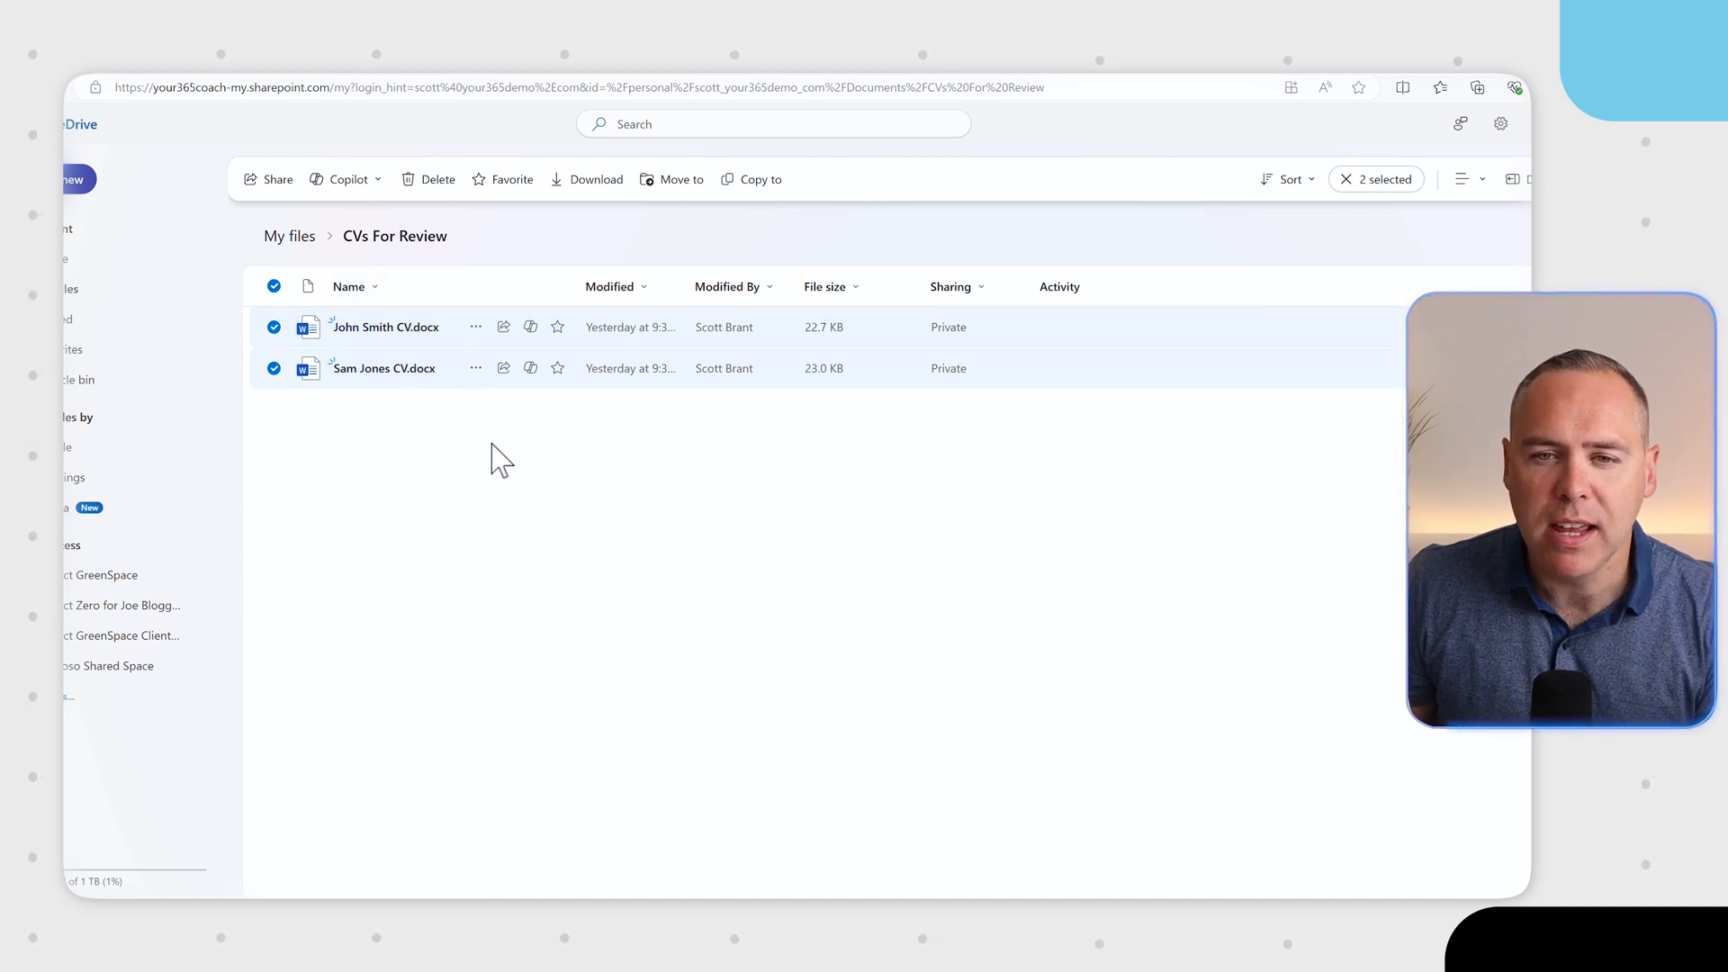
- Compare the selected Sam Jones and John Smith CVs using Copilot's Compare files
left_click(348, 178)
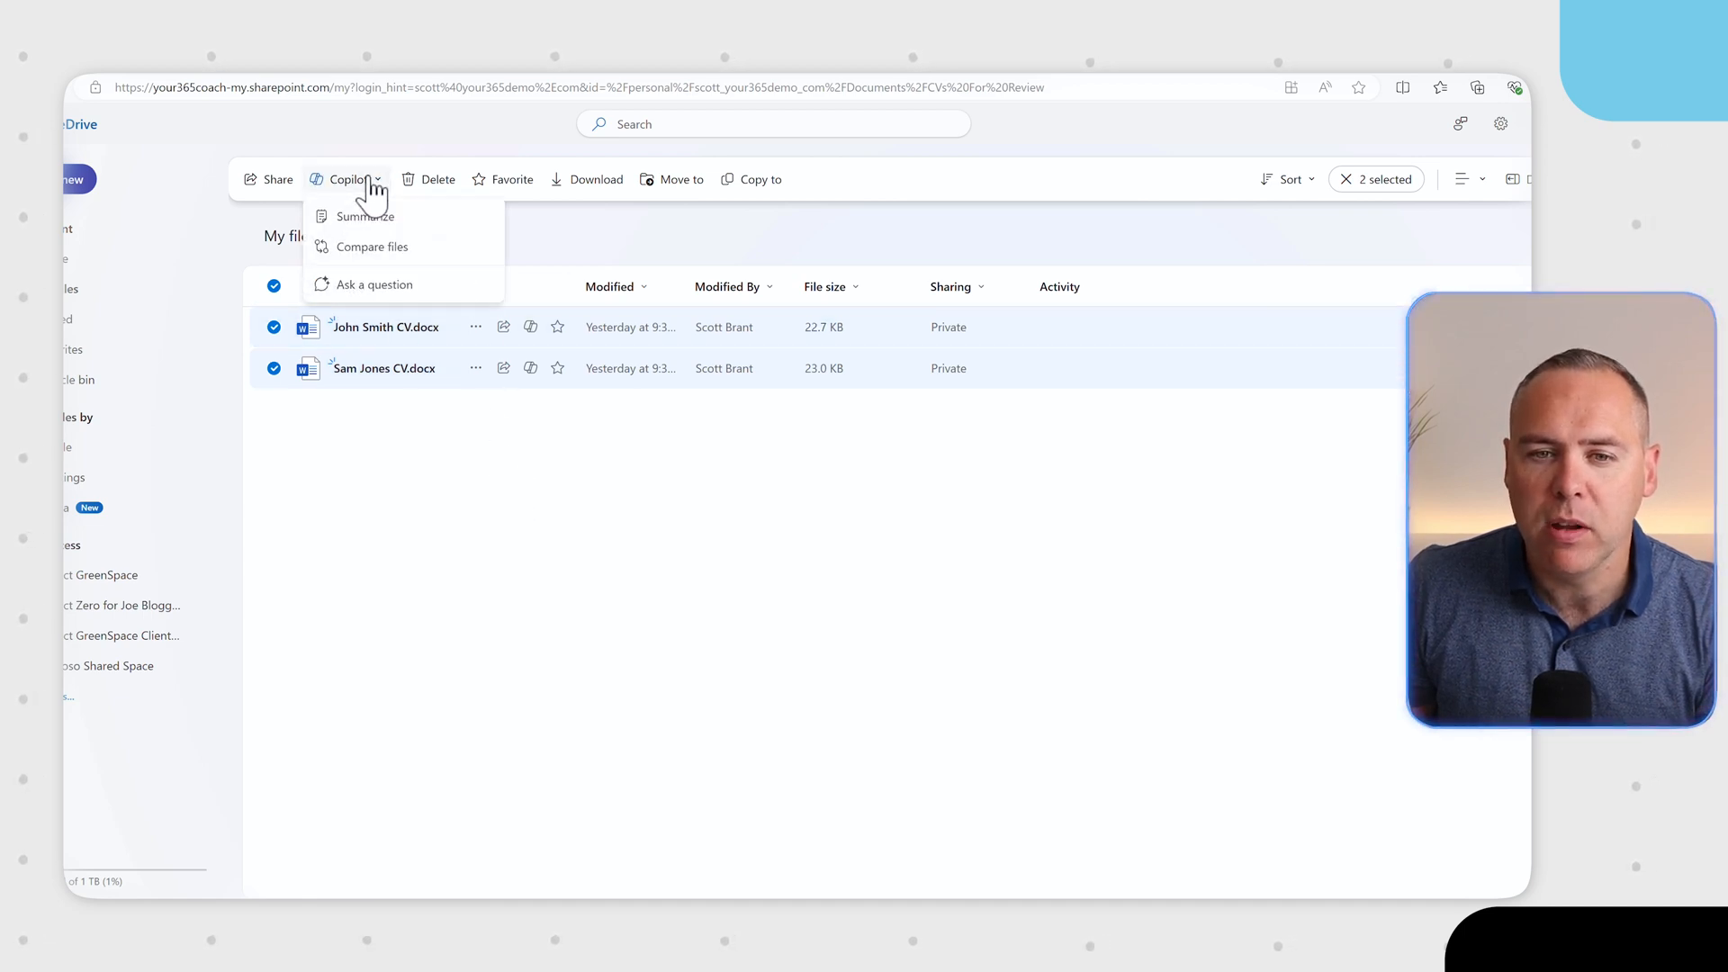
mouse_move(380, 254)
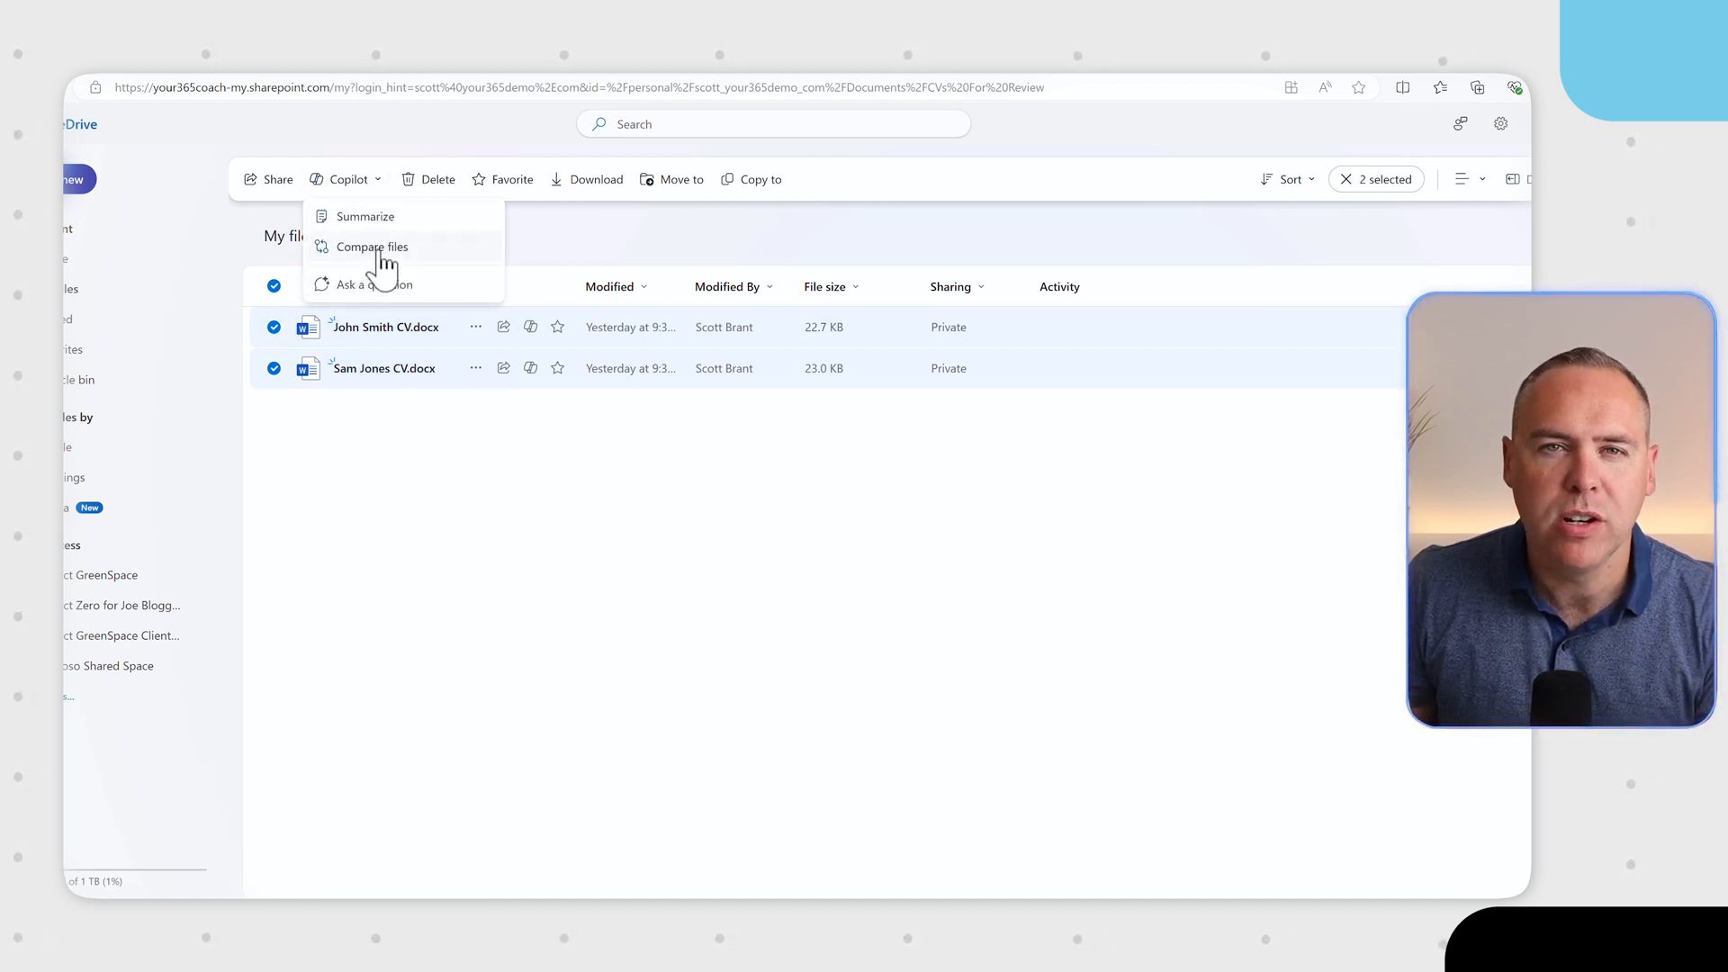
left_click(371, 245)
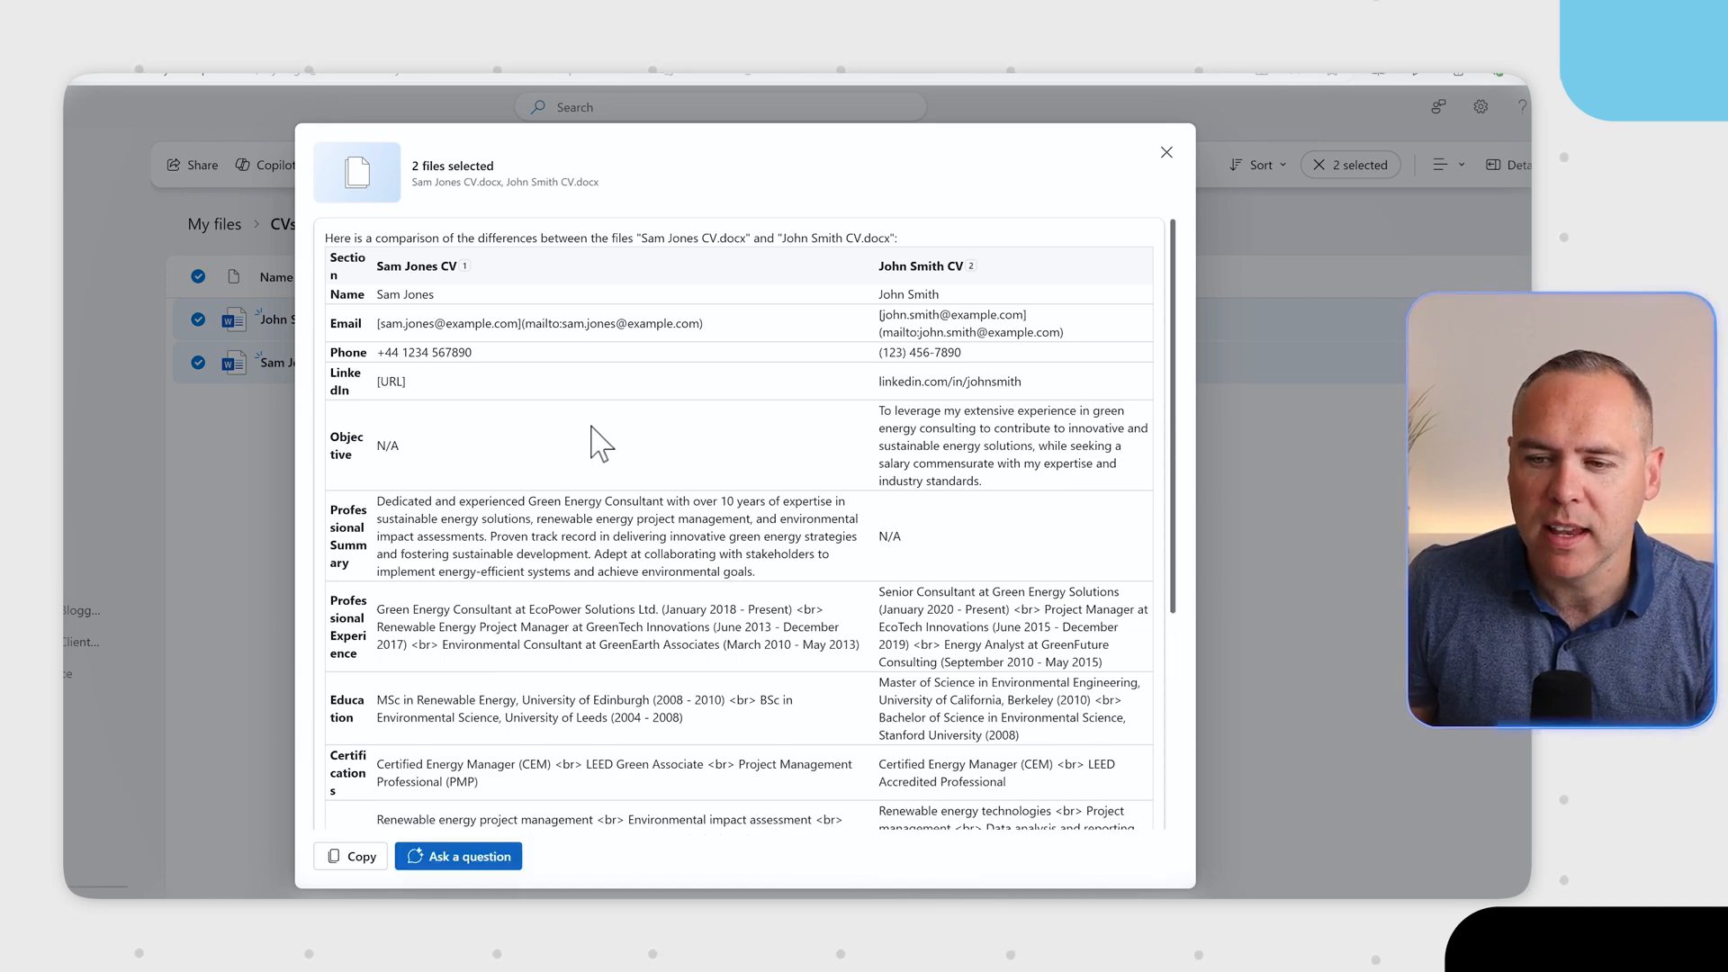
mouse_move(536, 490)
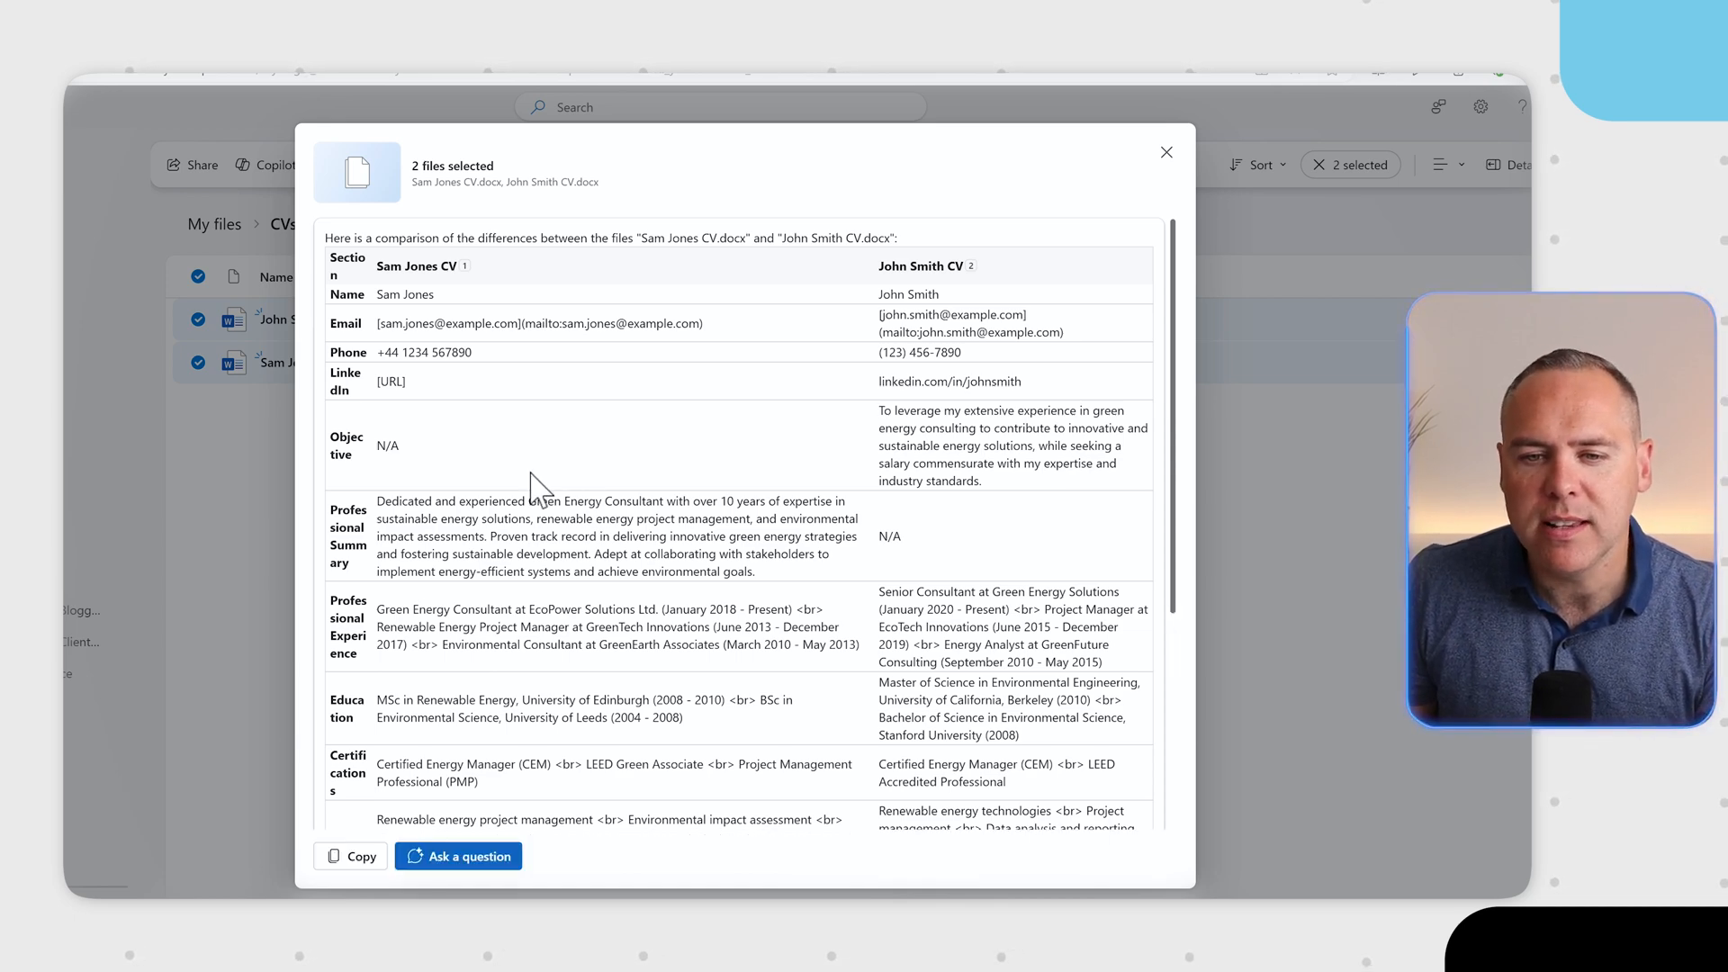
scroll("down", 3)
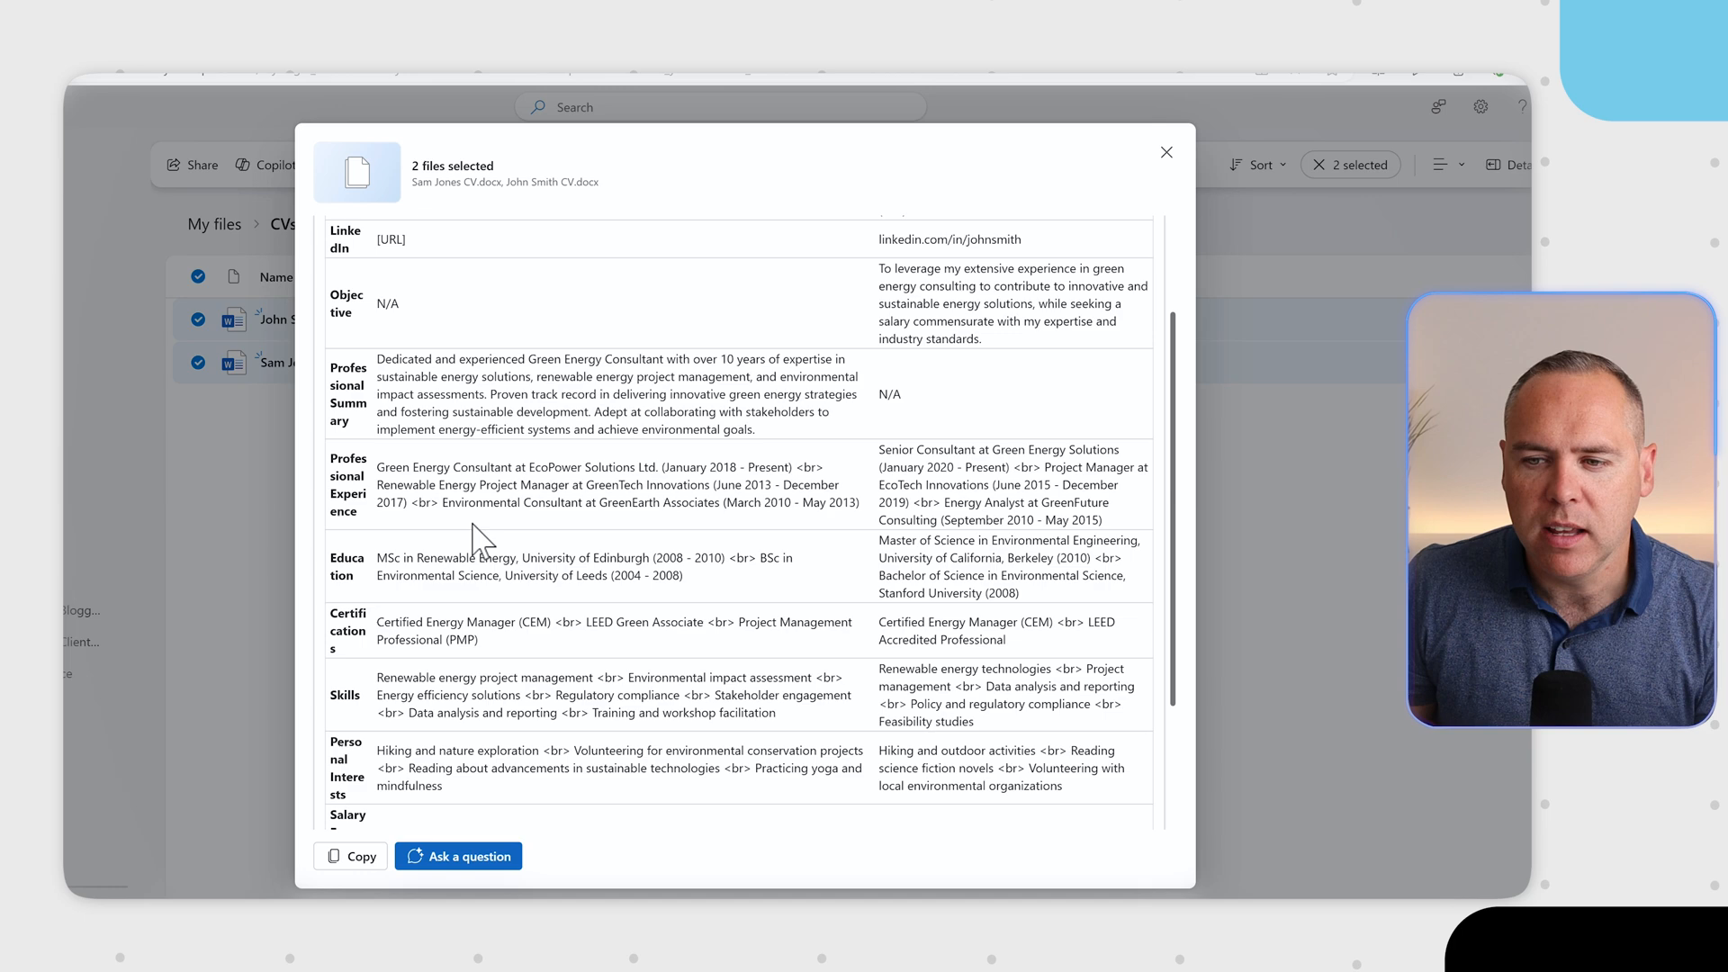
scroll("down", 3)
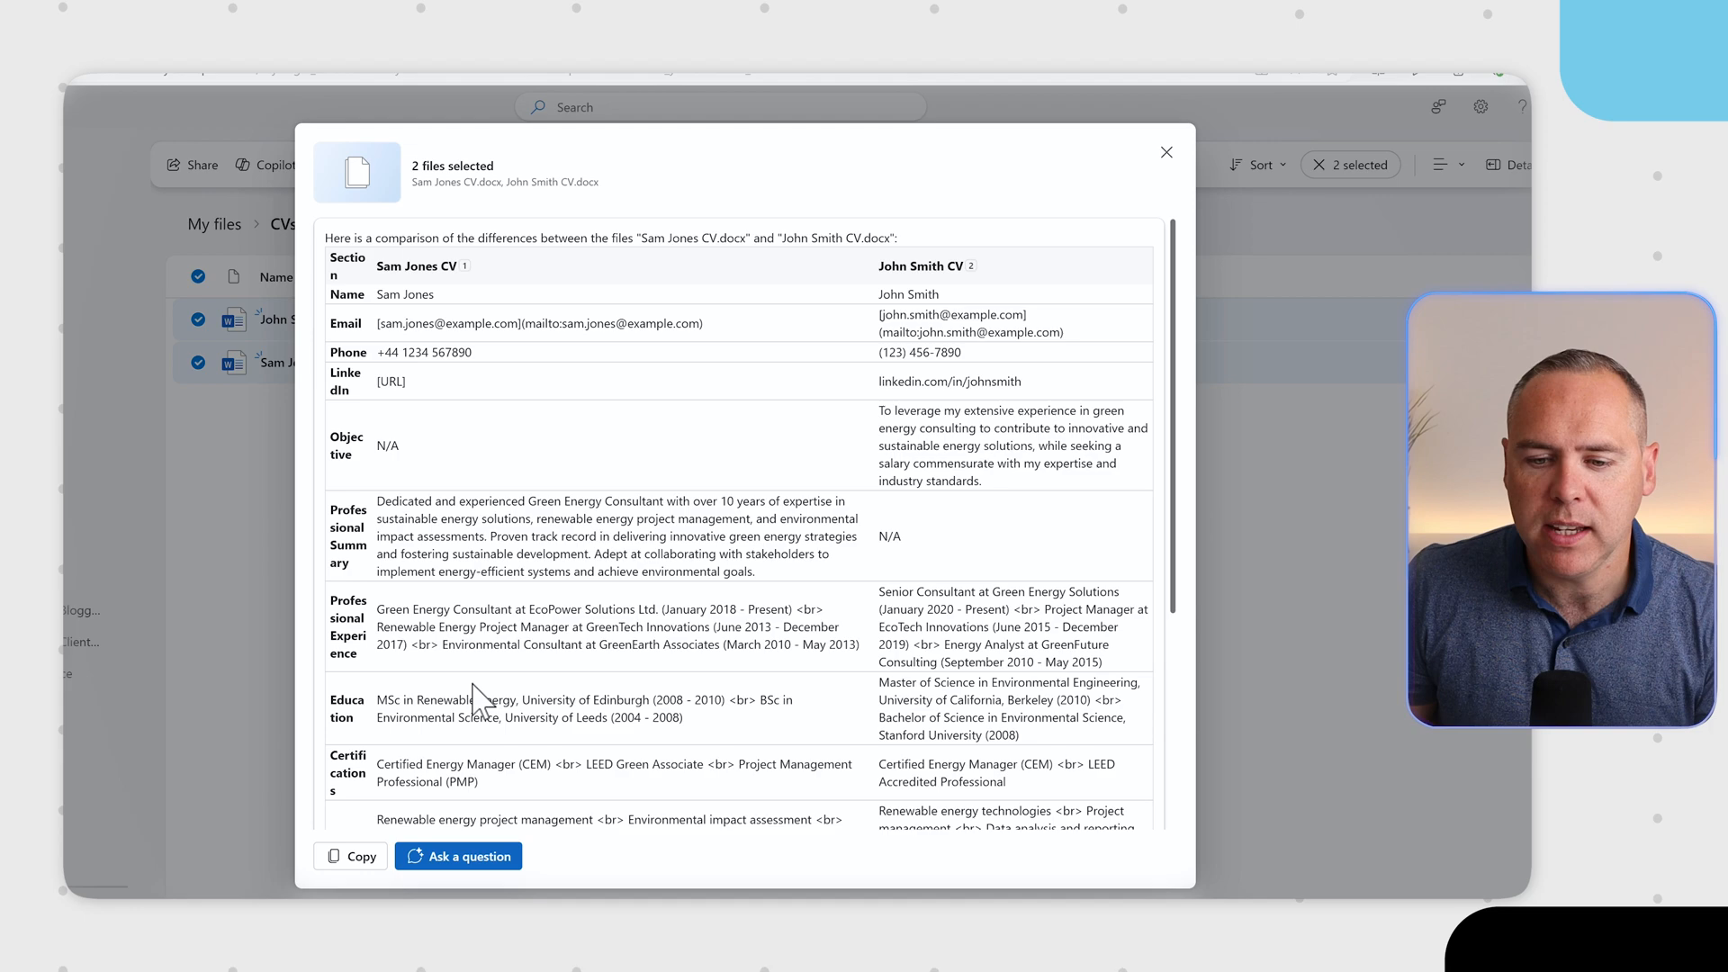
left_click(1166, 151)
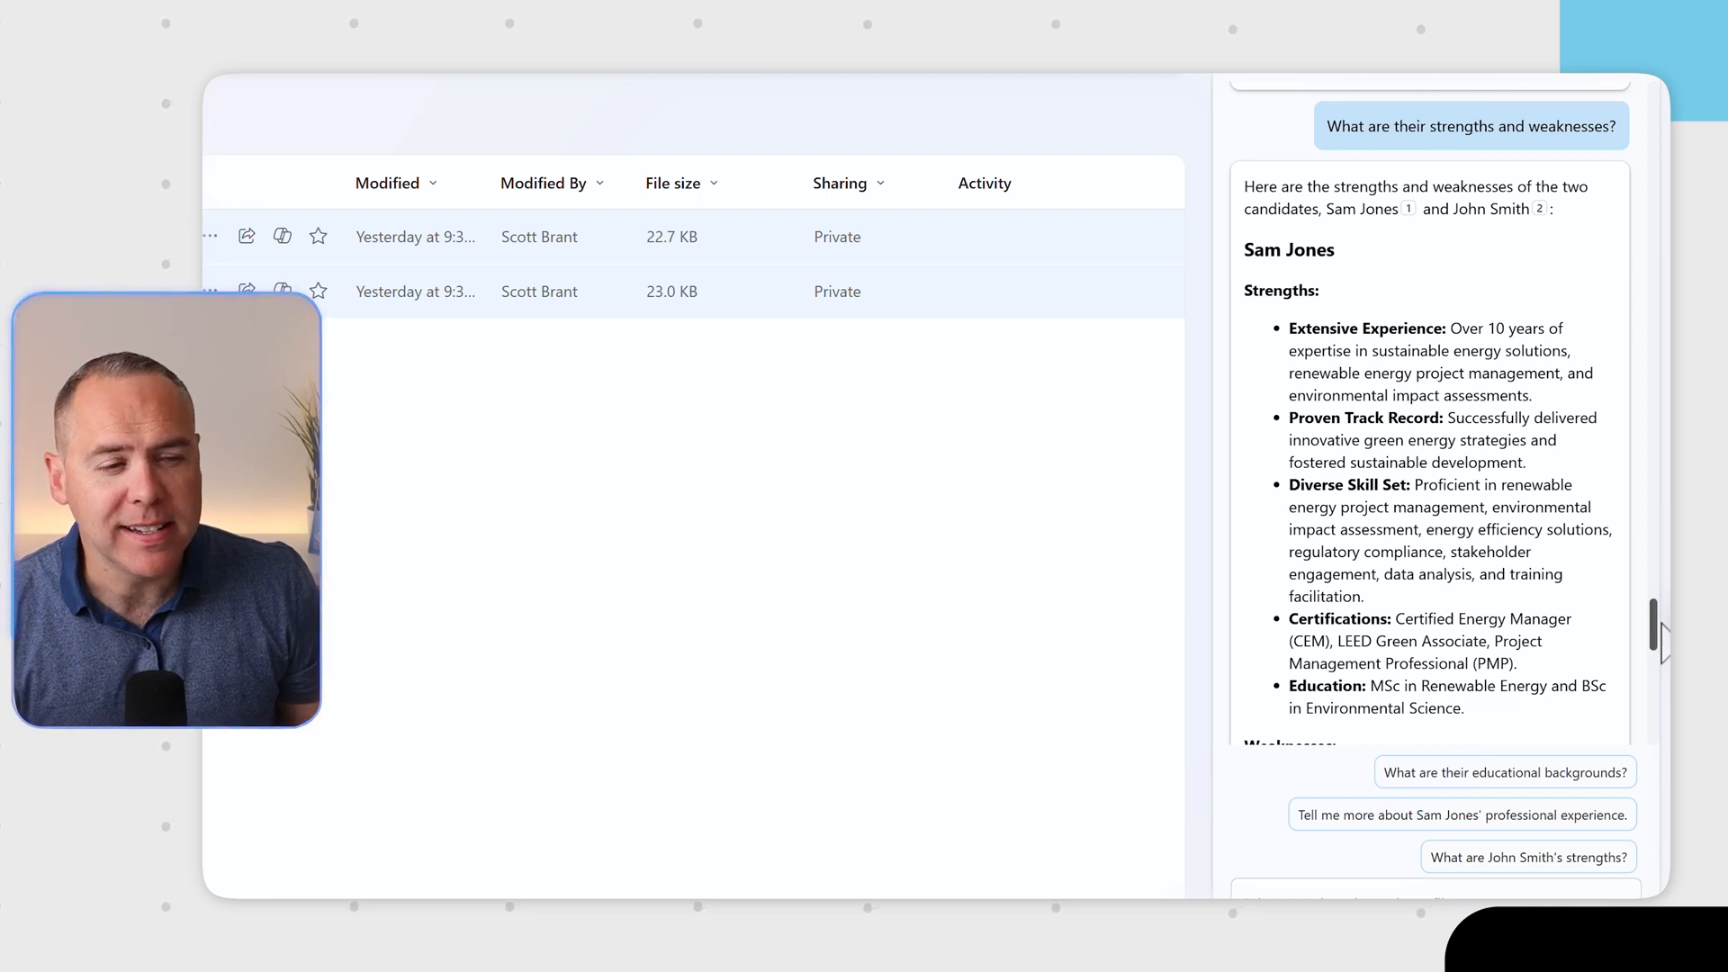
- Read Copilot's strengths-and-weaknesses answer, then open the Project GreenSpace Client Share site
scroll("down", 3)
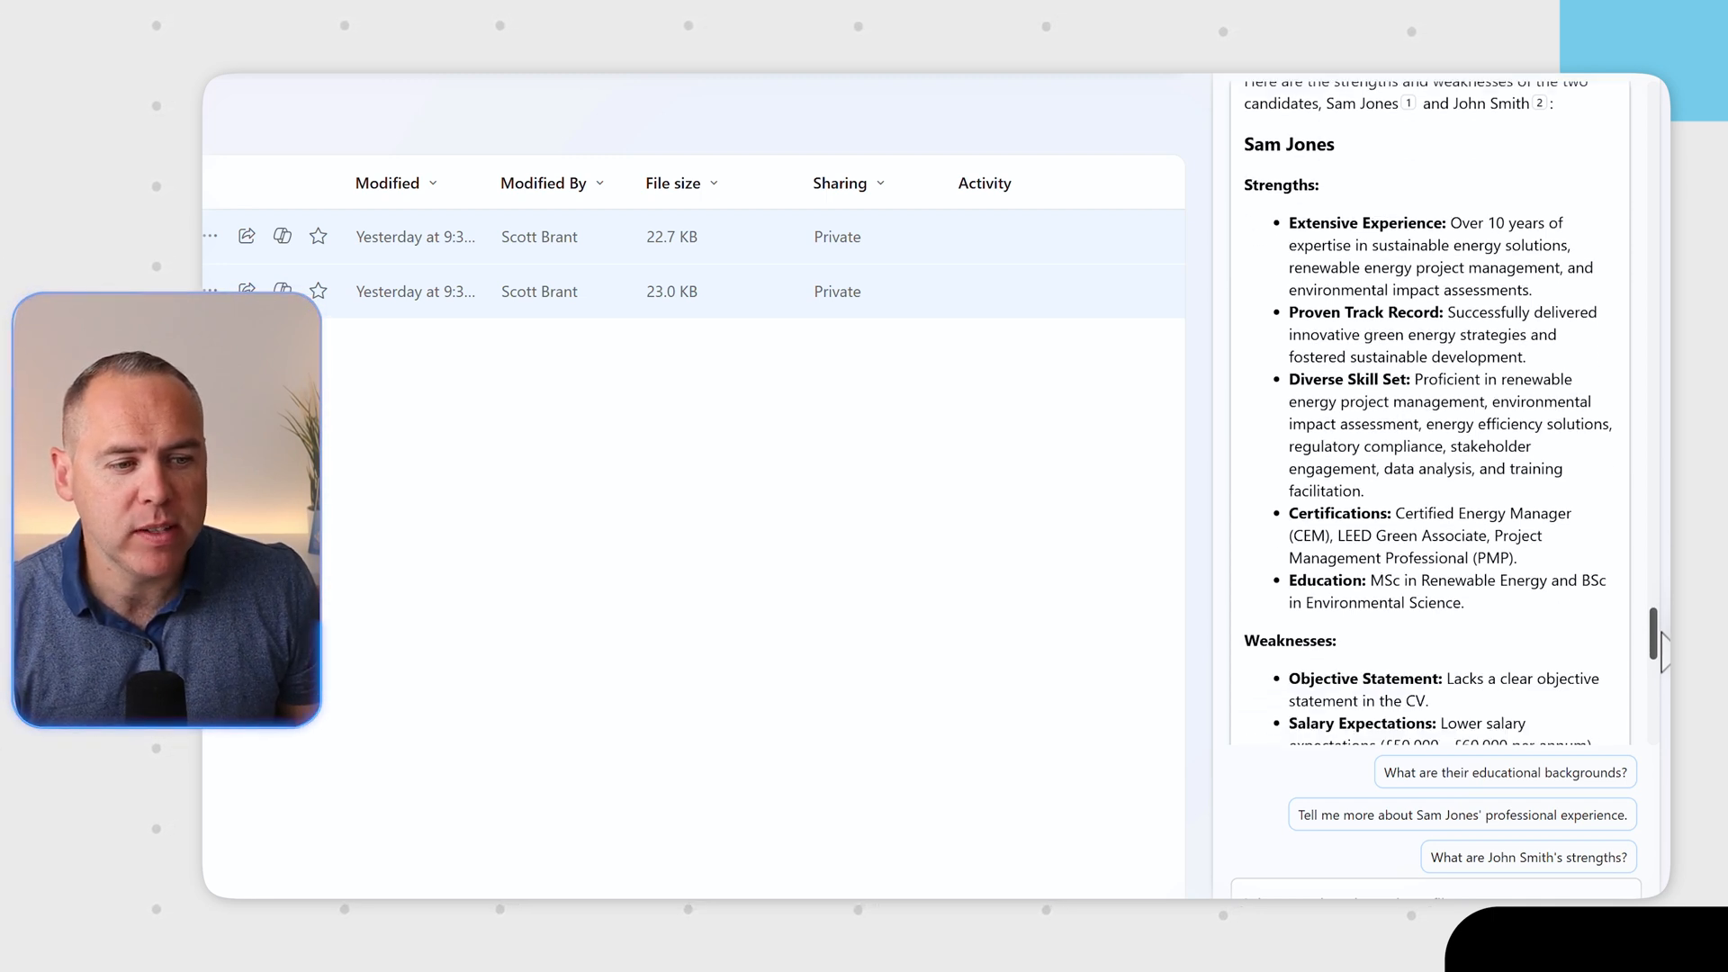
scroll("down", 3)
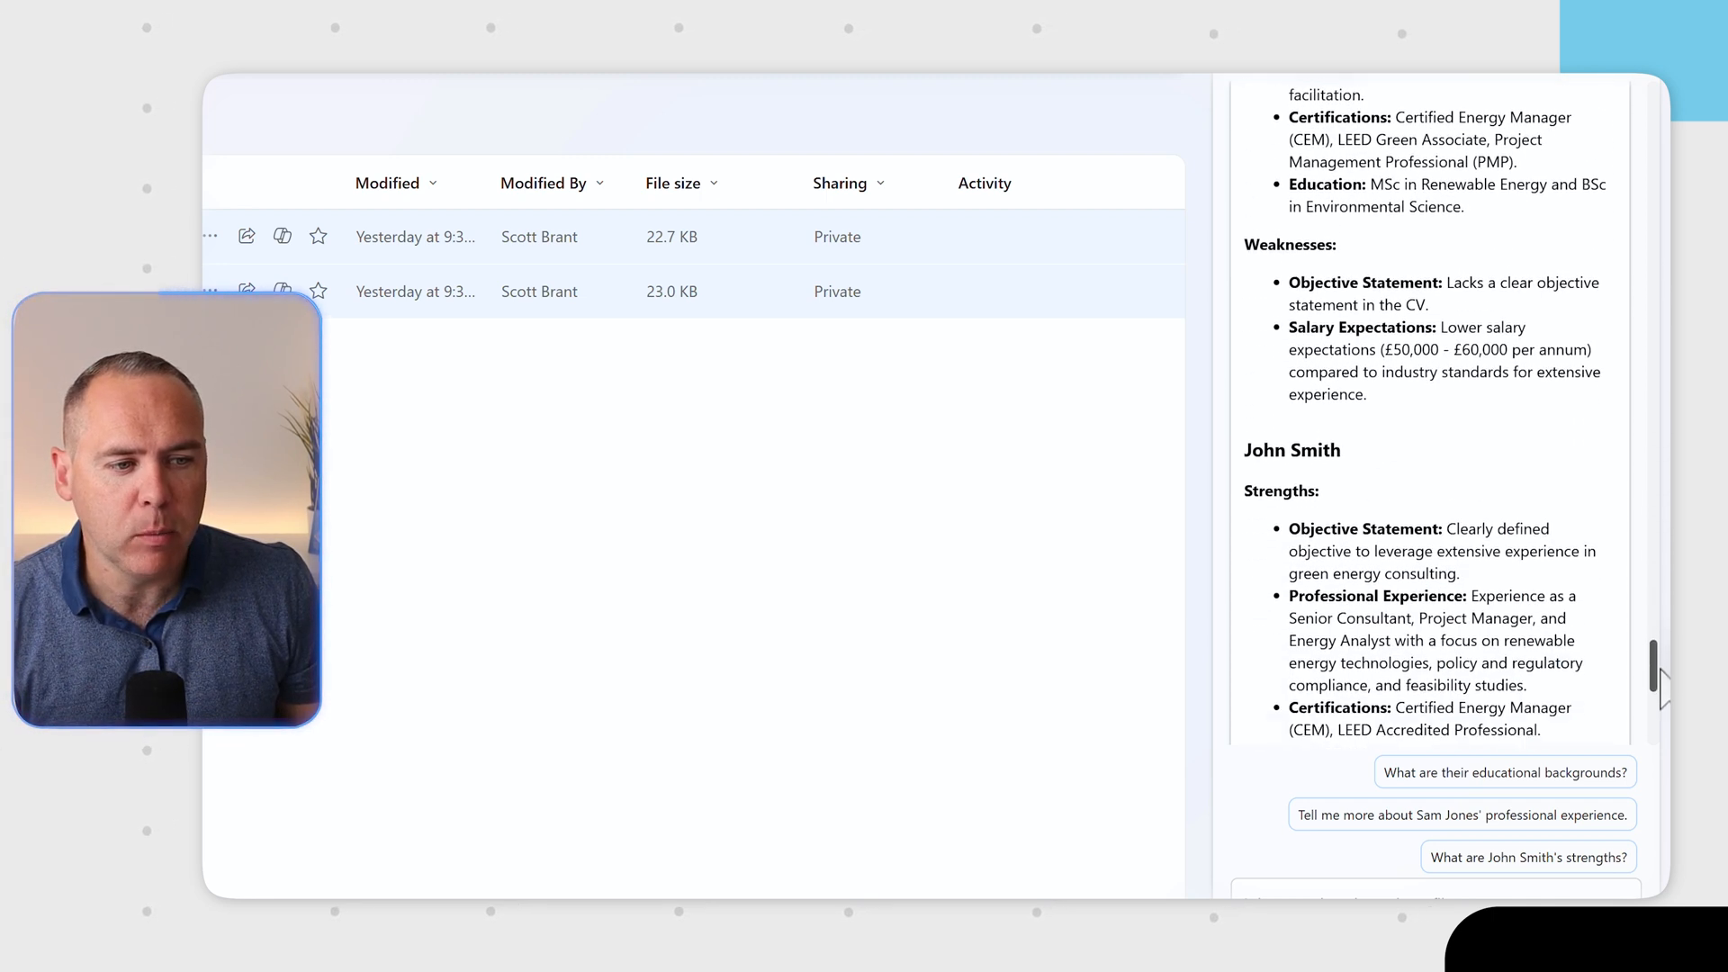
scroll("down", 3)
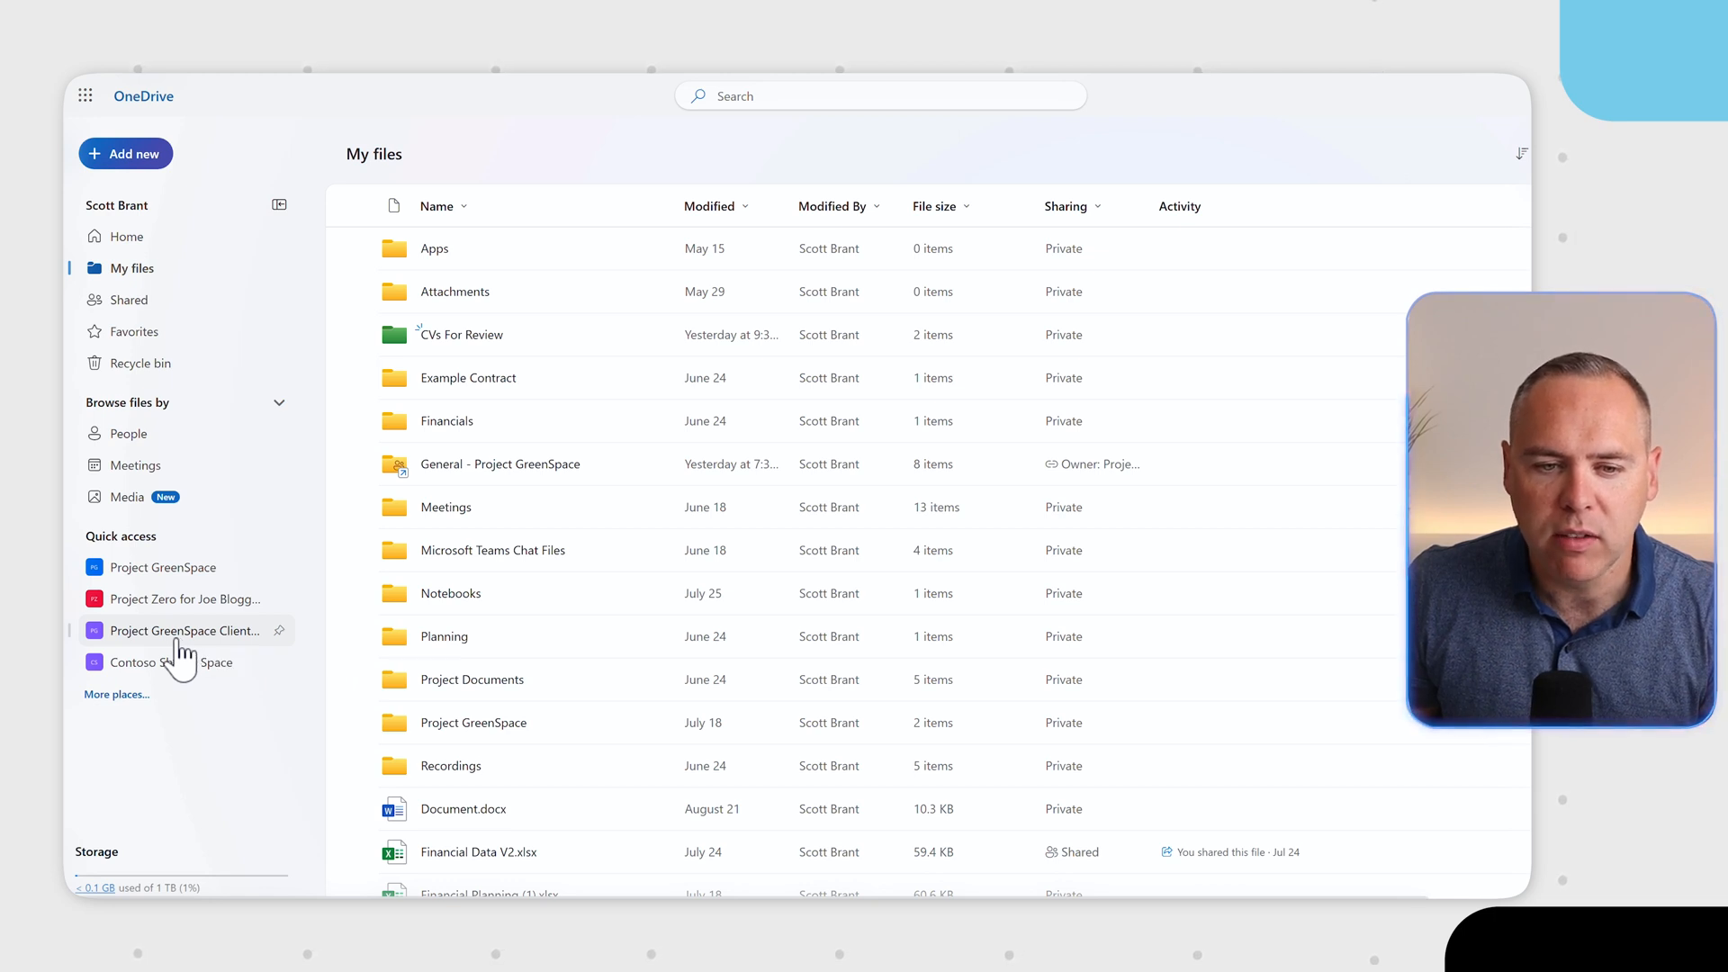
left_click(186, 629)
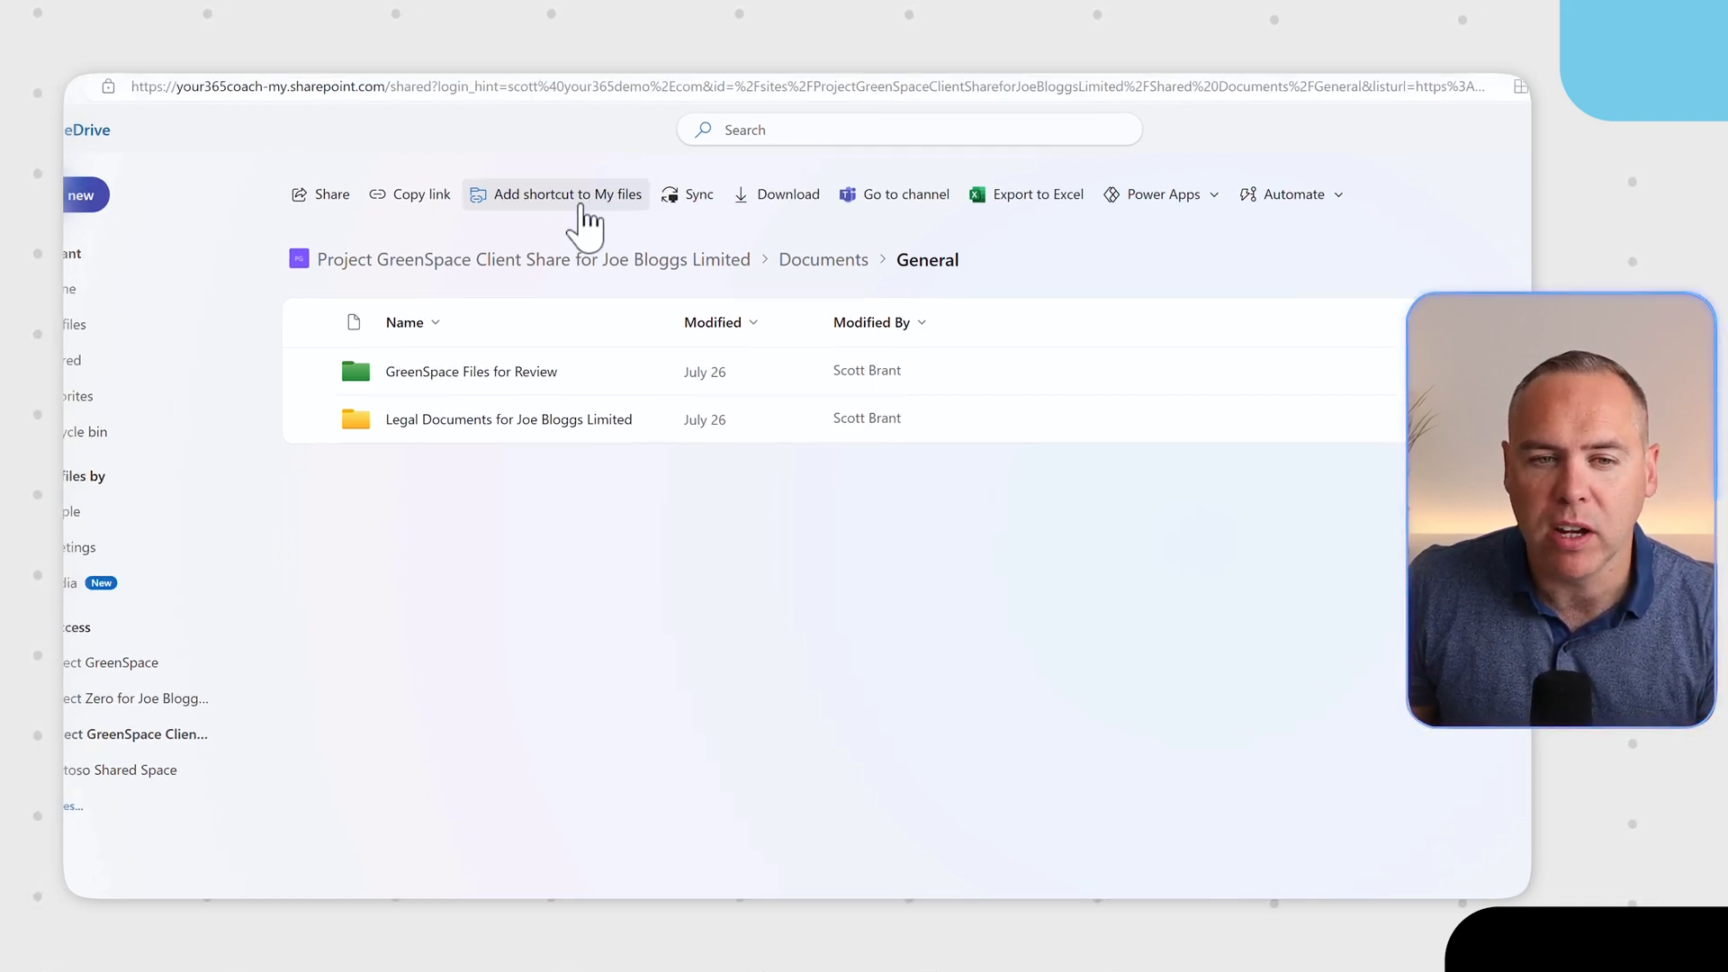
- Add the Project GreenSpace Client Share General folder as a shortcut in My files
left_click(555, 195)
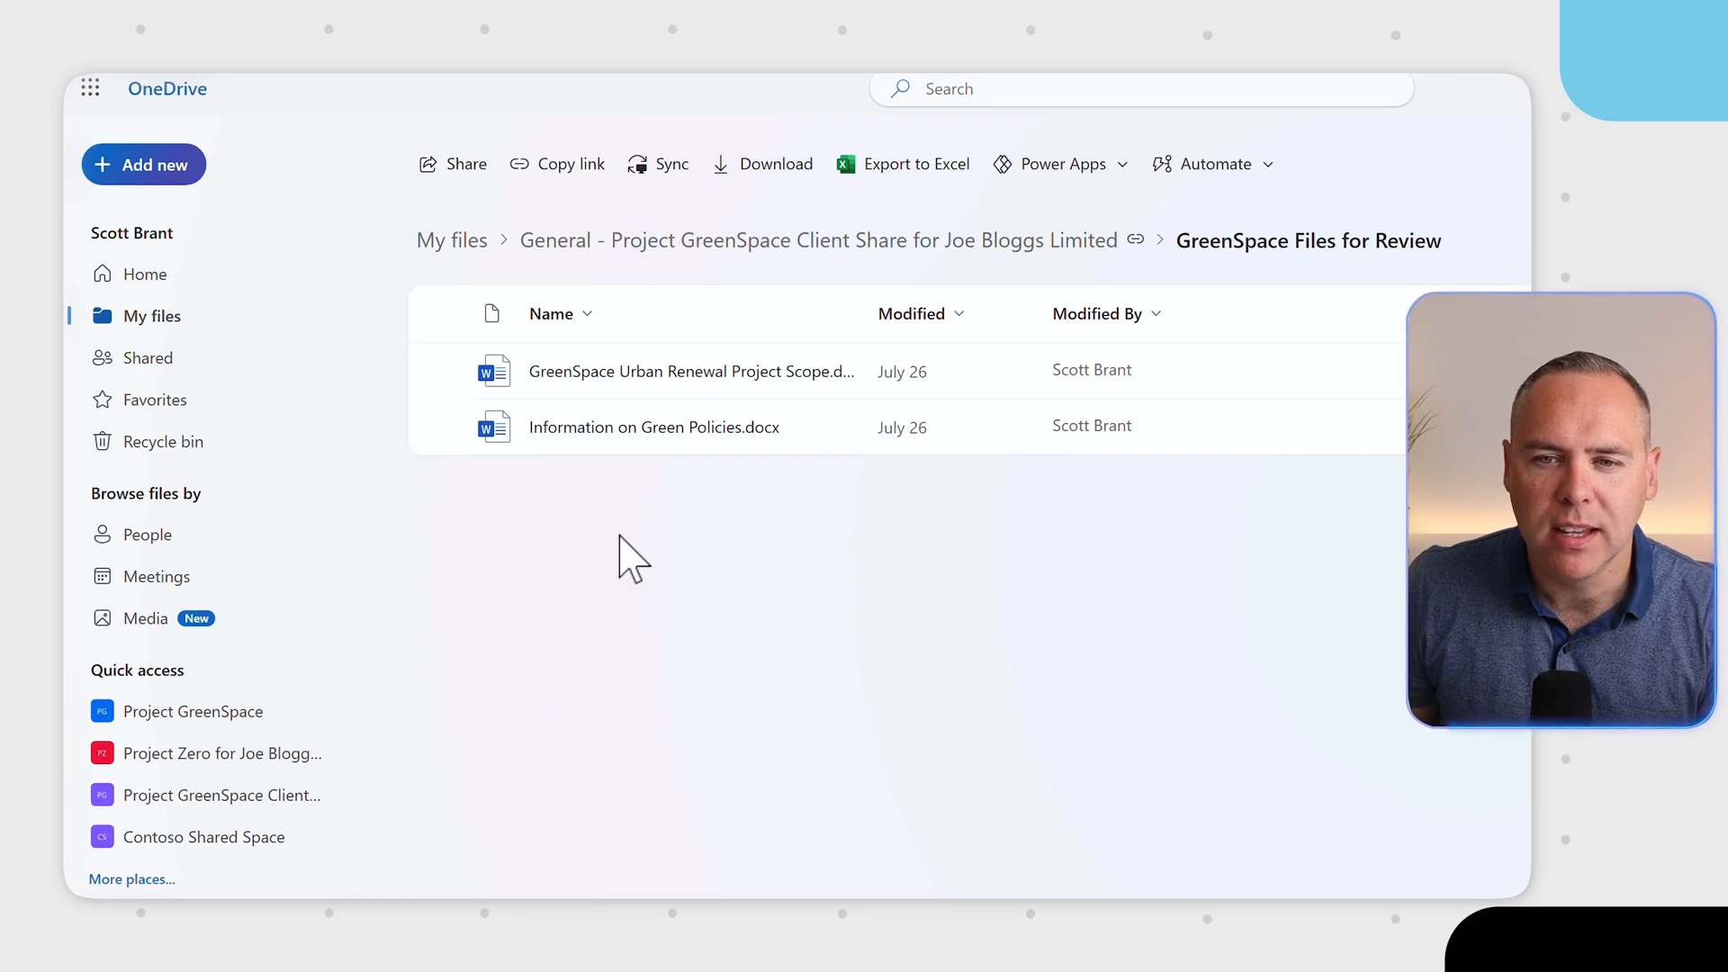
- Summarize the GreenSpace Urban Renewal Project Scope document with Copilot
left_click(446, 372)
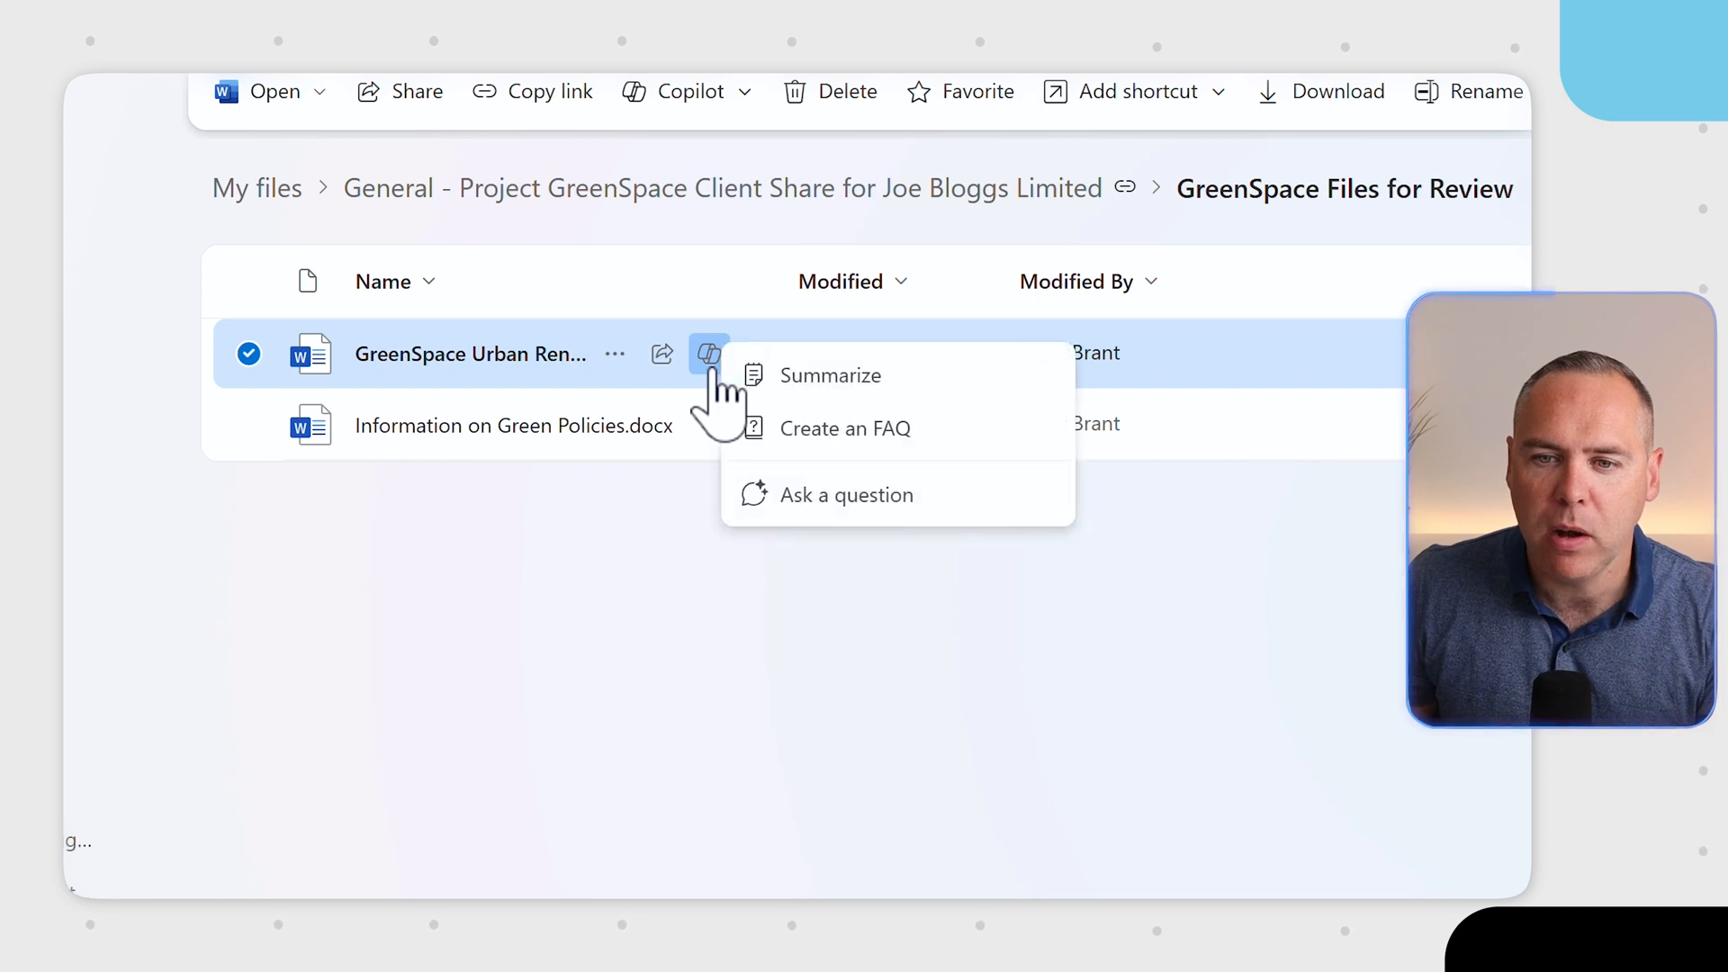
left_click(830, 375)
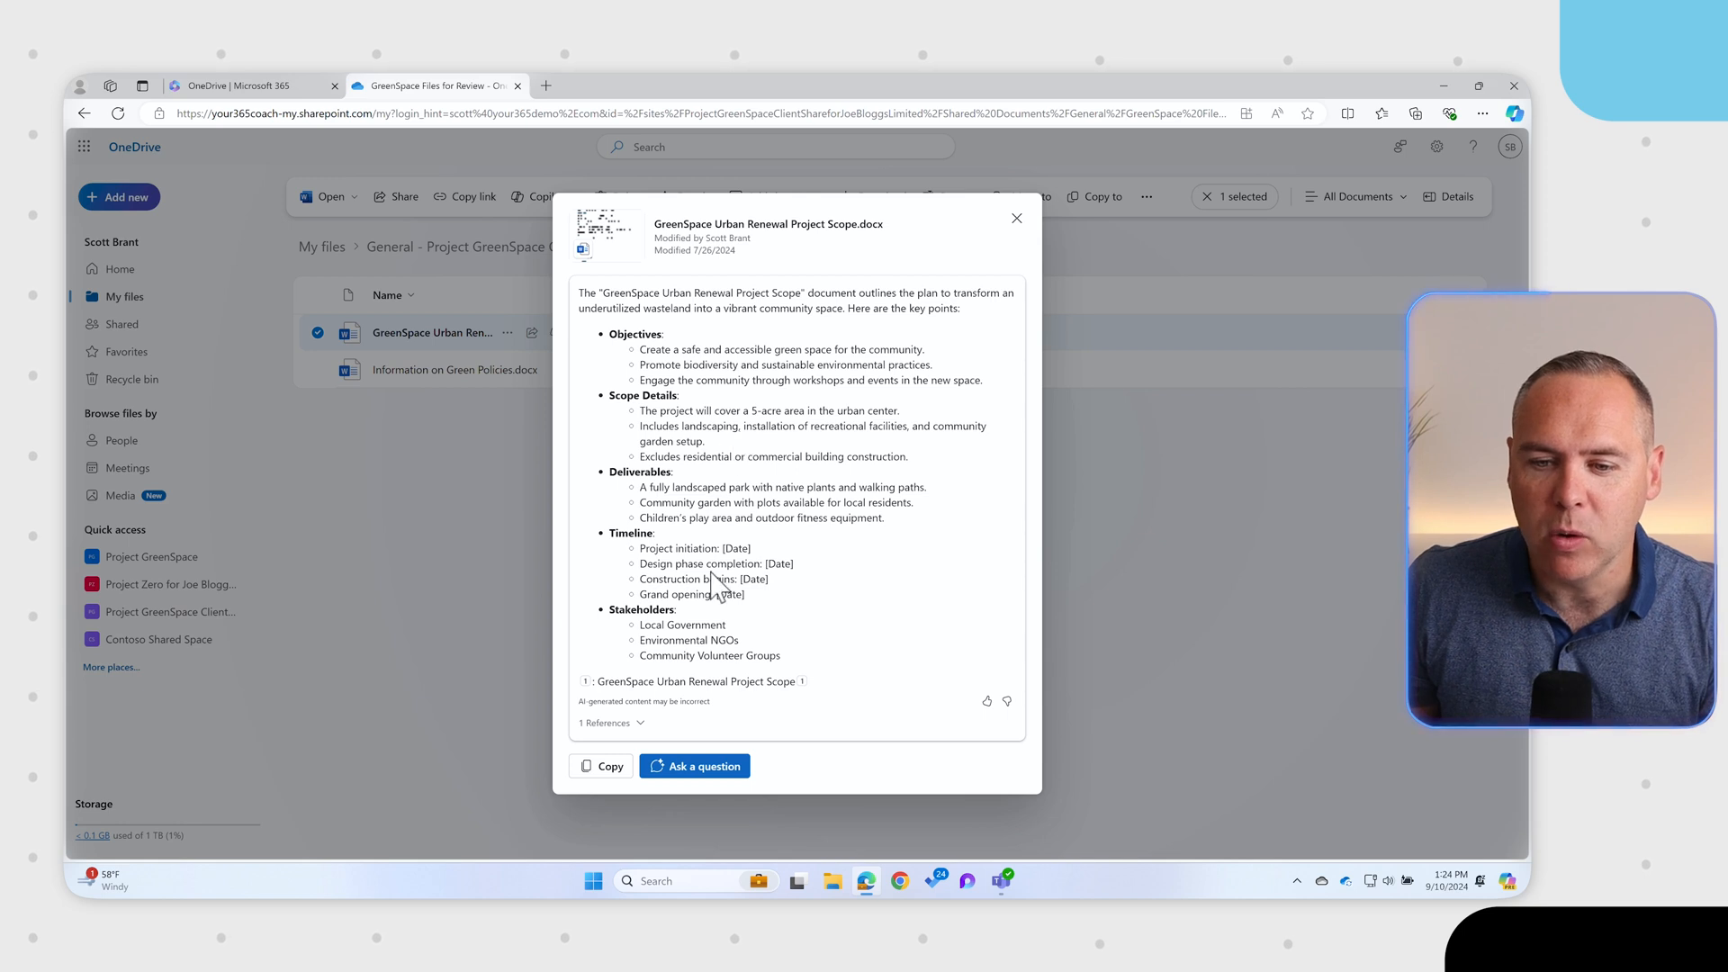
left_click(1015, 218)
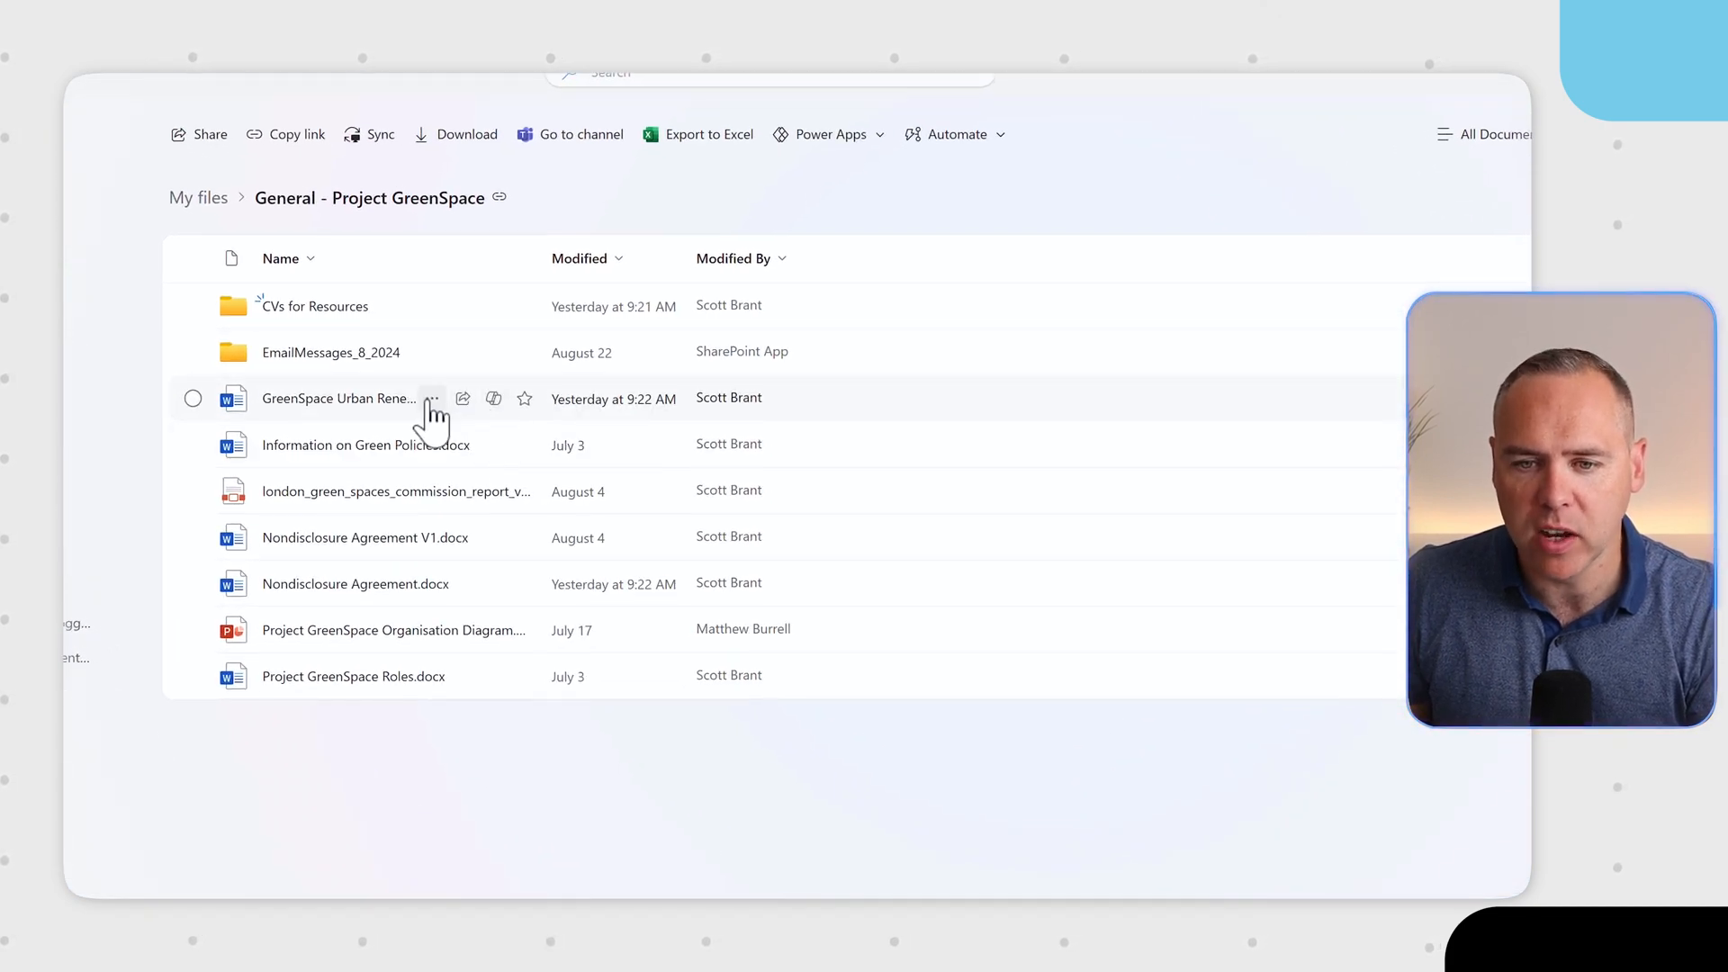
- Open the GreenSpace Urban Renewal Project Scope document in Word and expand its Copilot Summary
left_click(432, 398)
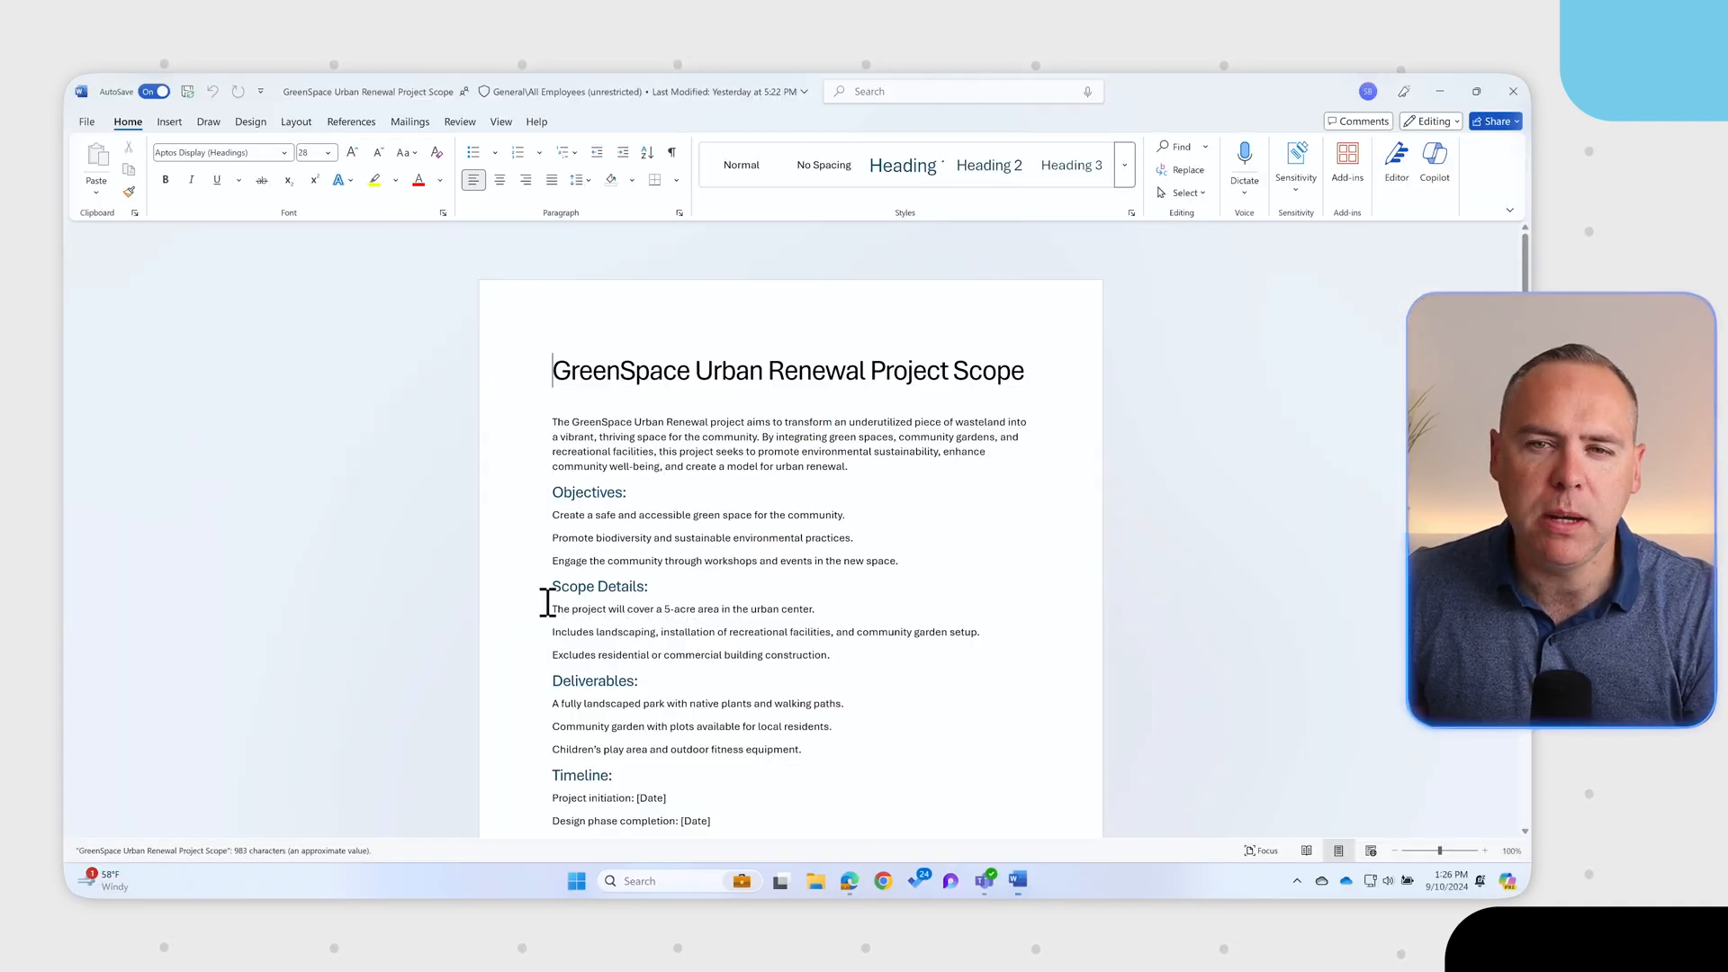
left_click(1433, 171)
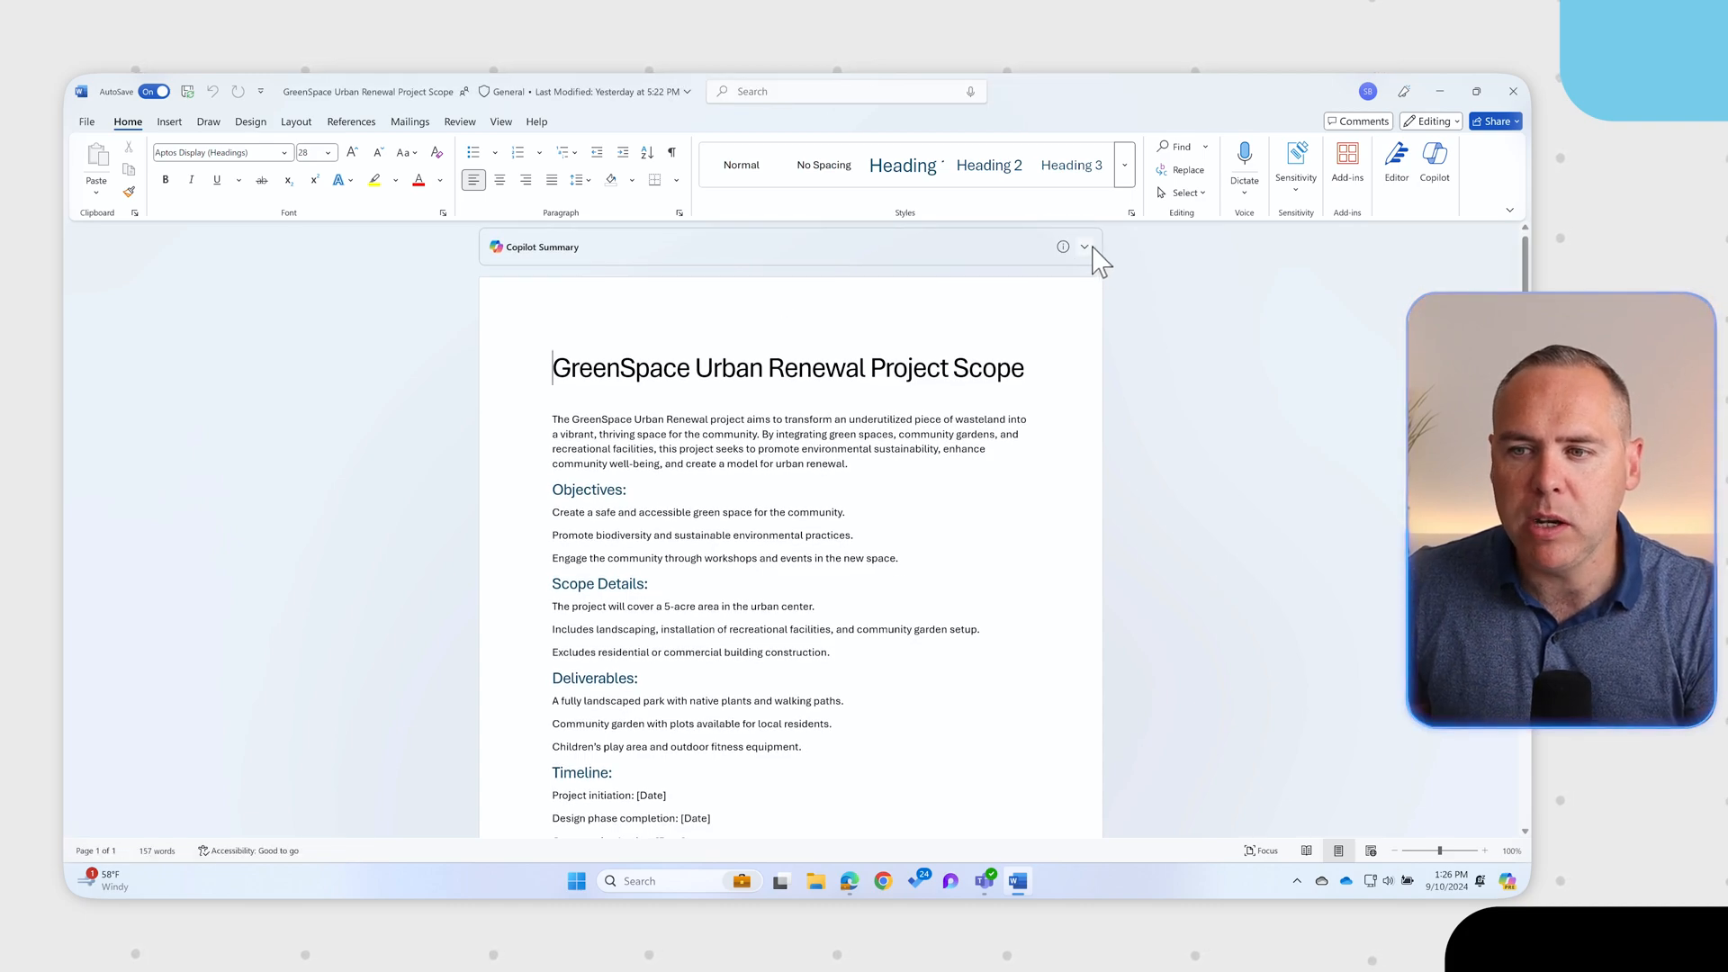
left_click(1084, 246)
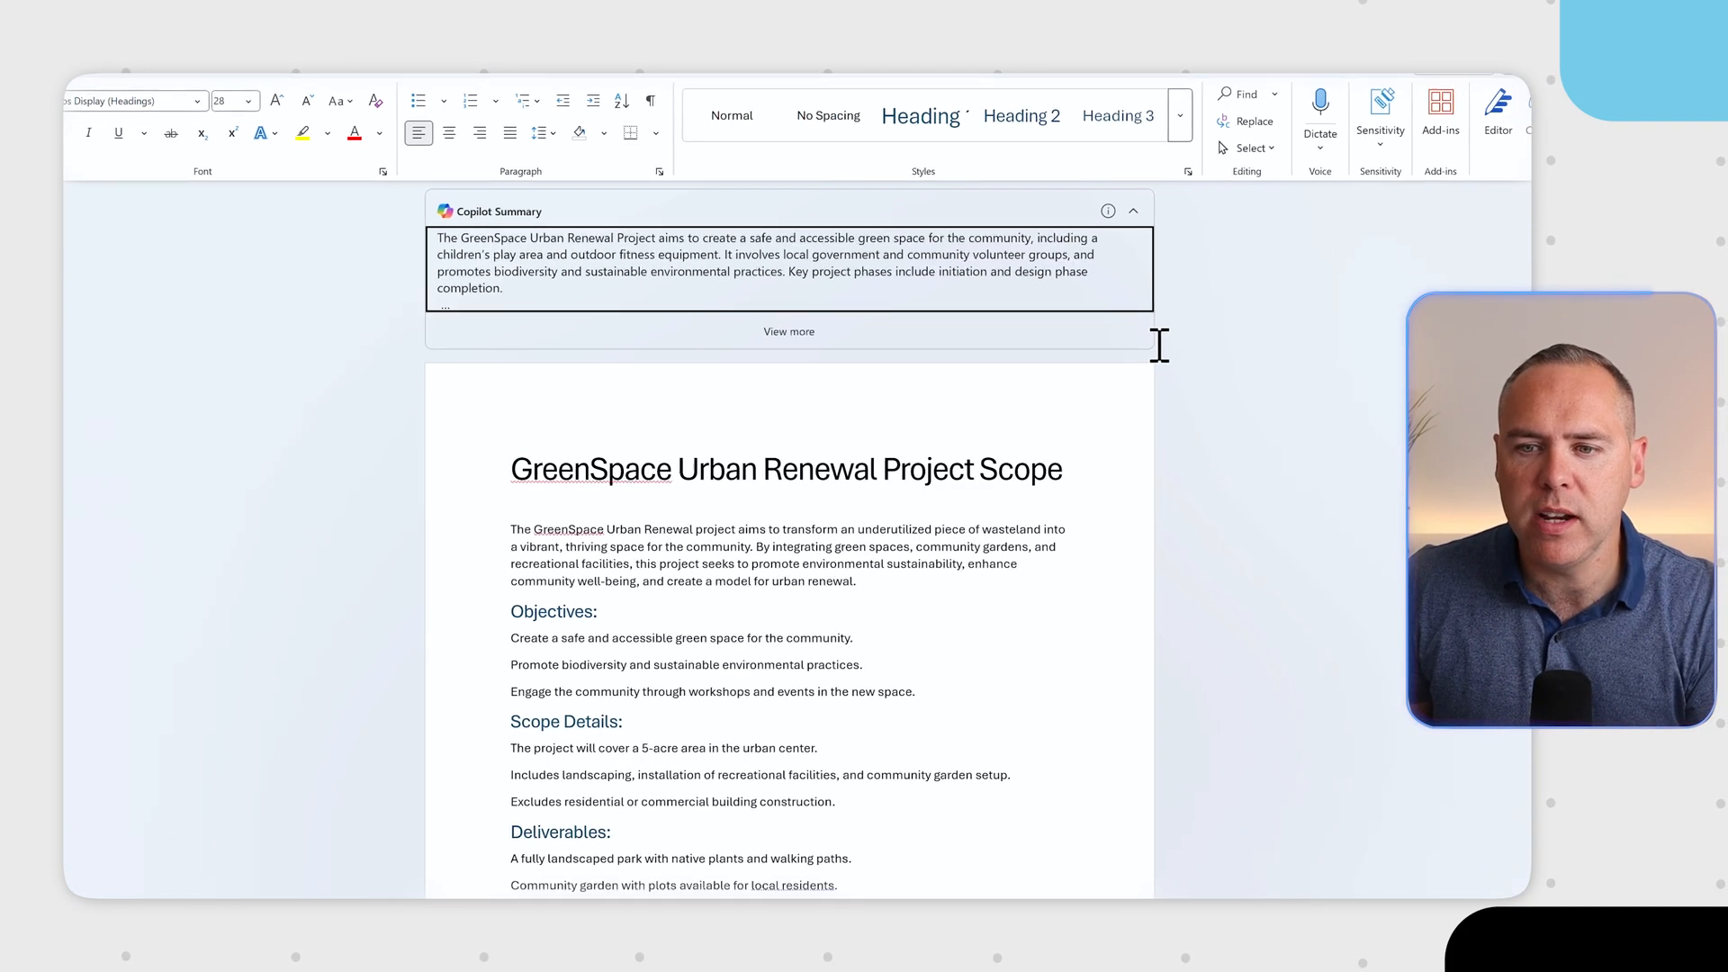